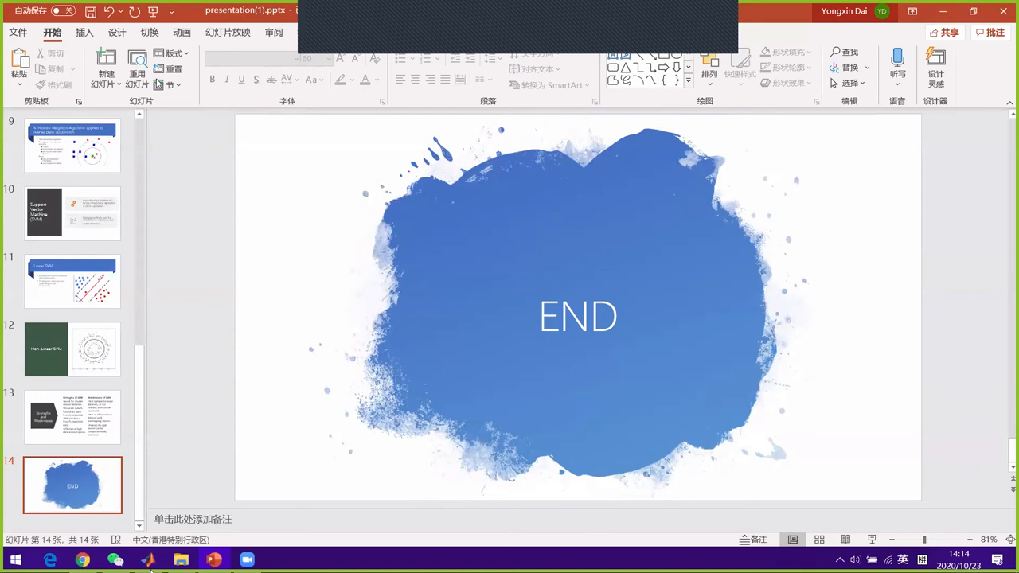
Bring MATLAB to the front from the Windows taskbar
left_click(73, 417)
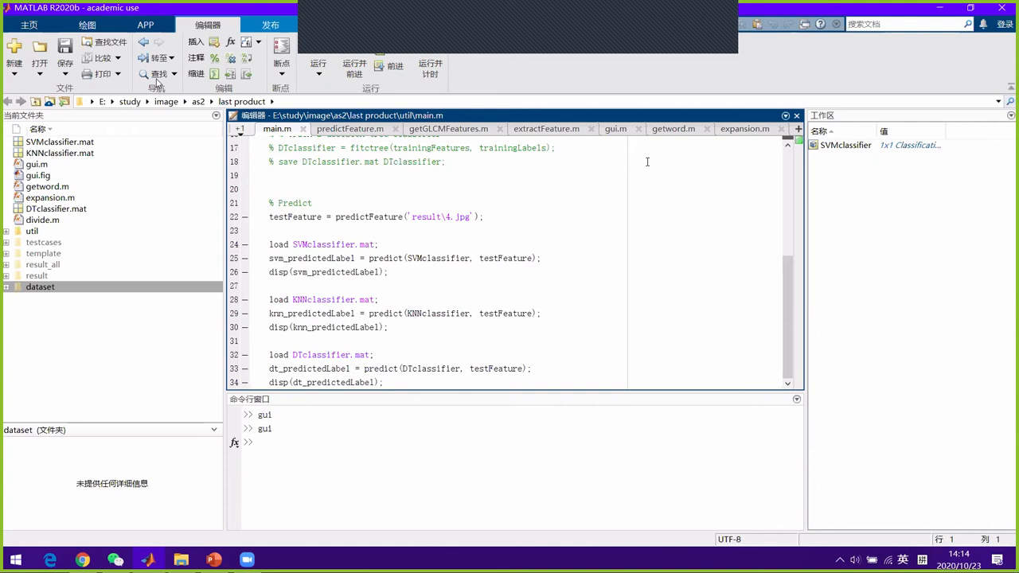
mouse_move(671, 154)
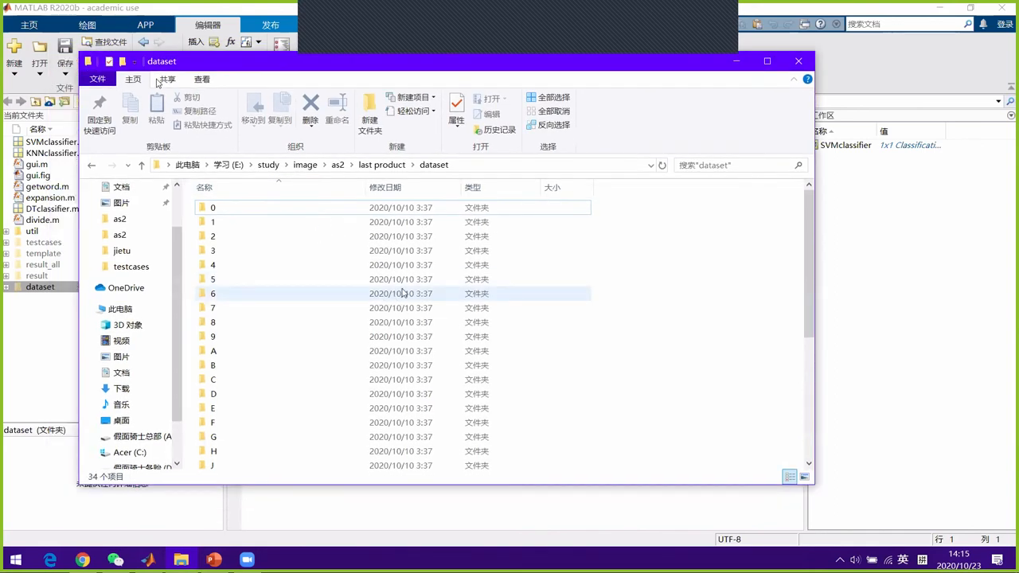
Scroll the dataset folders and open the S character sample folder
scroll("down", 3)
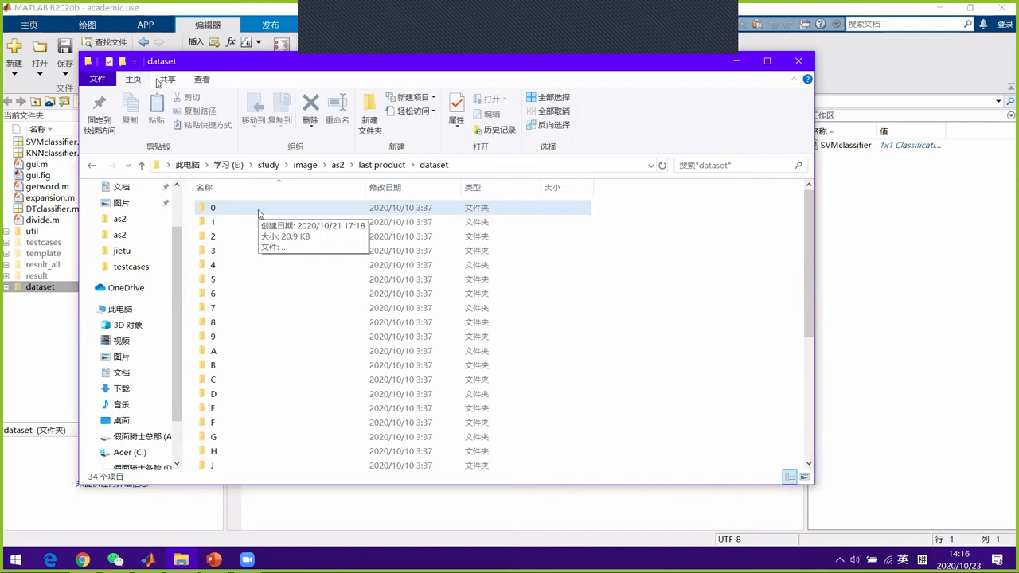
double_click(213, 207)
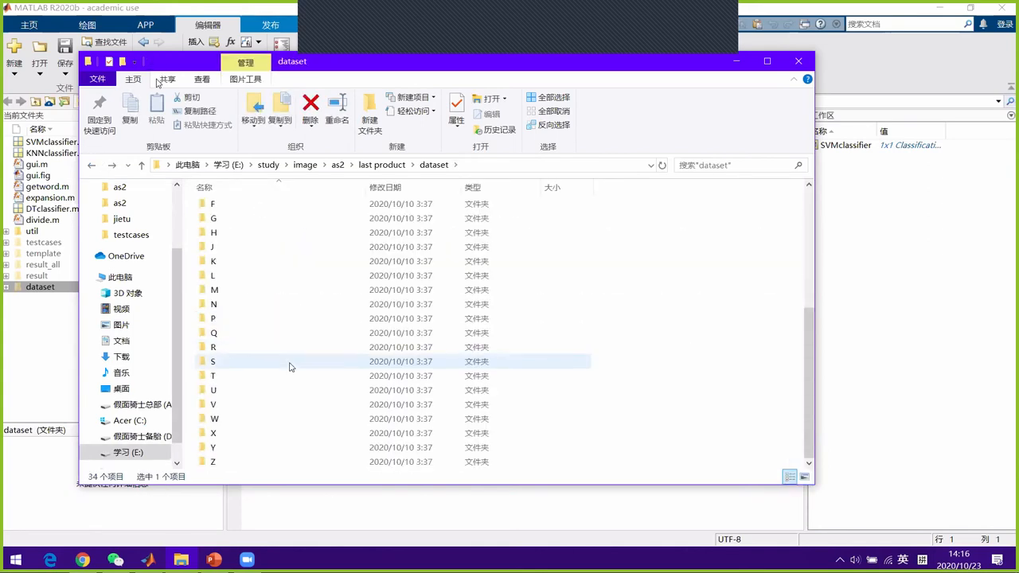
double_click(212, 361)
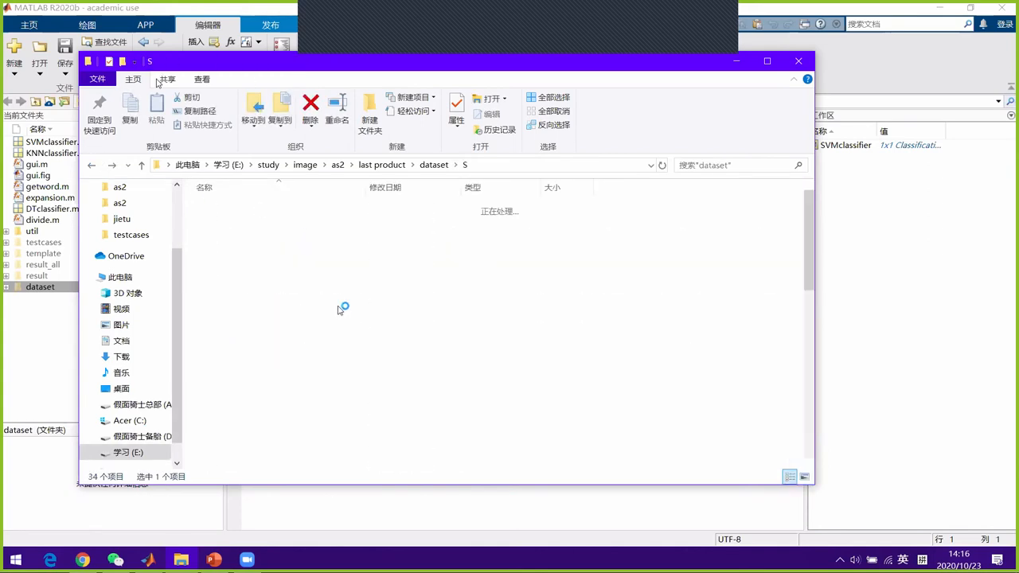
mouse_move(392, 358)
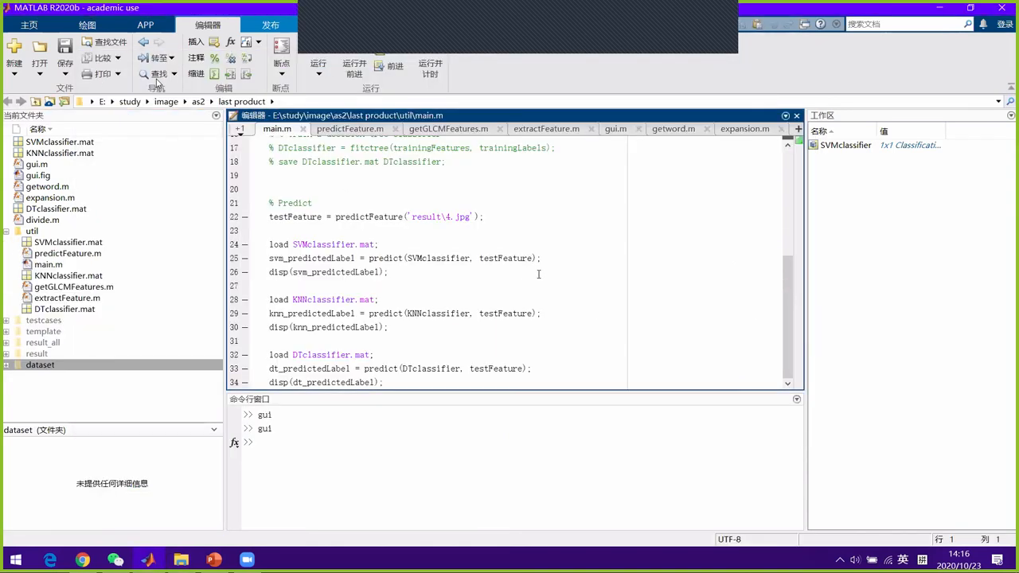
mouse_move(514, 282)
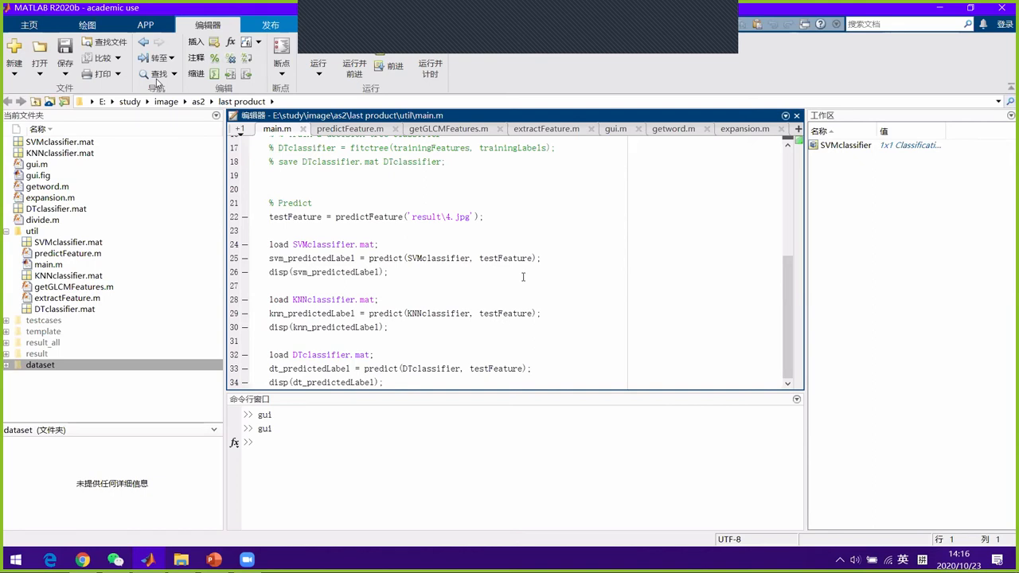
mouse_move(519, 285)
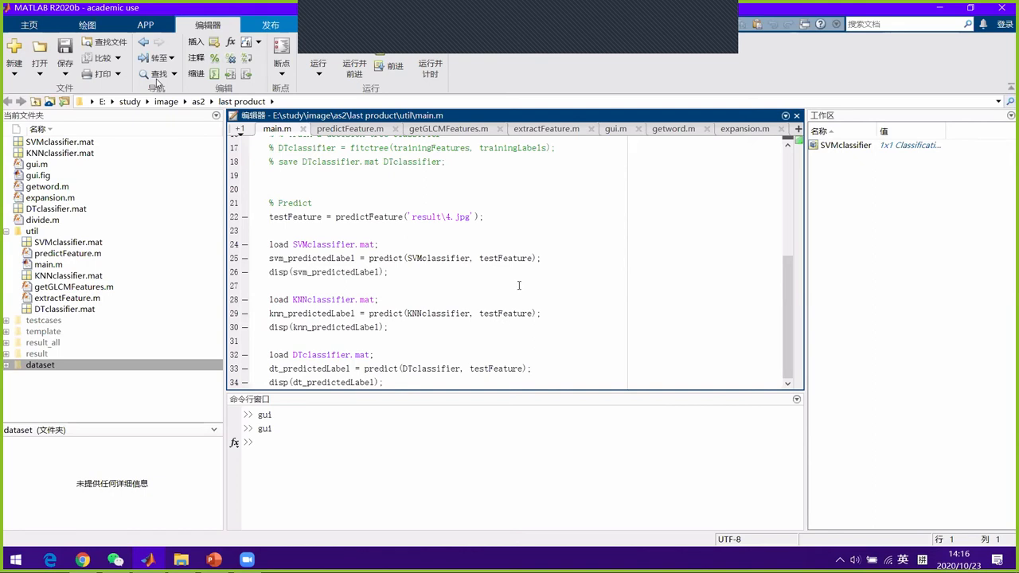
mouse_move(515, 270)
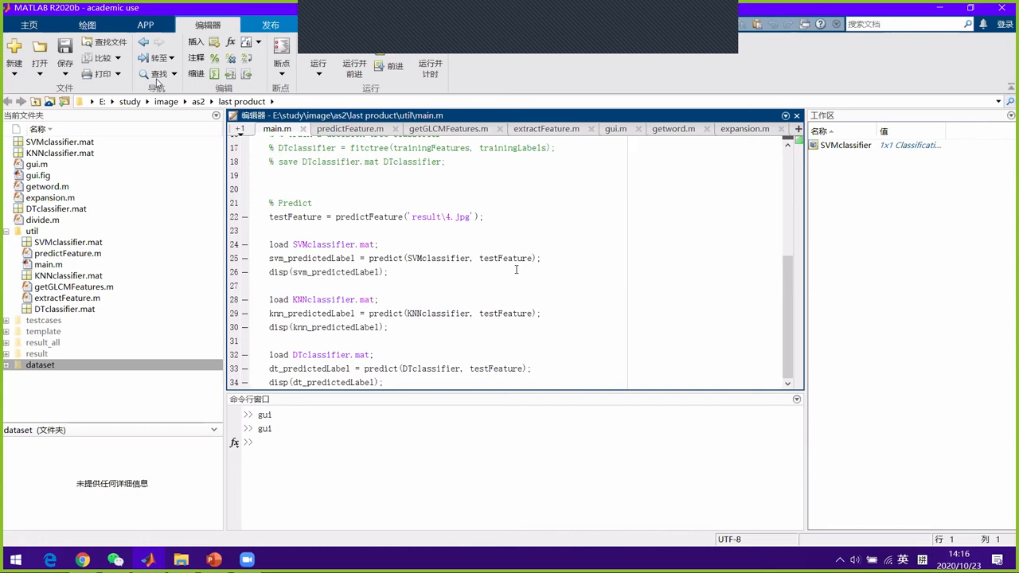
mouse_move(542, 258)
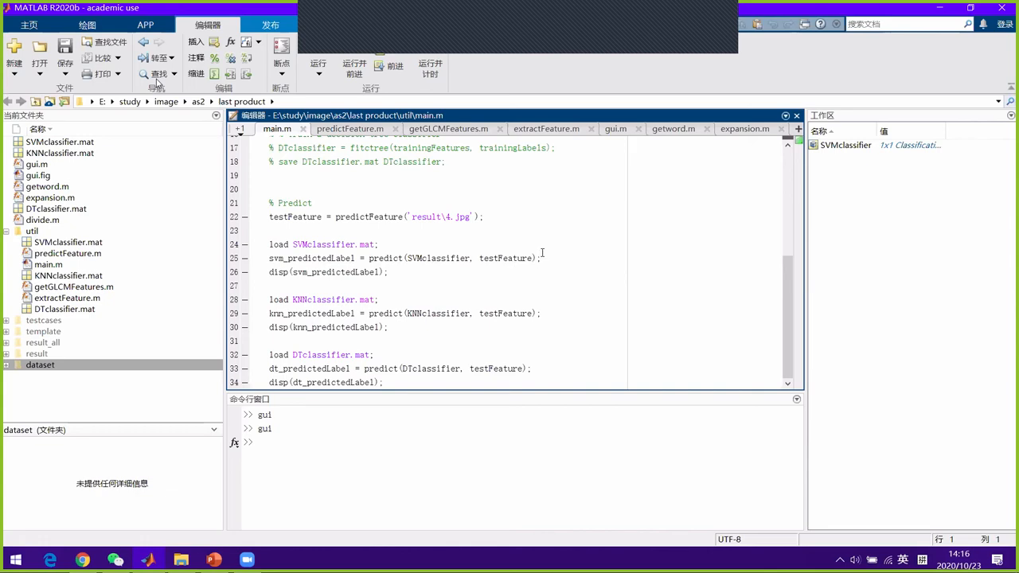
mouse_move(288, 237)
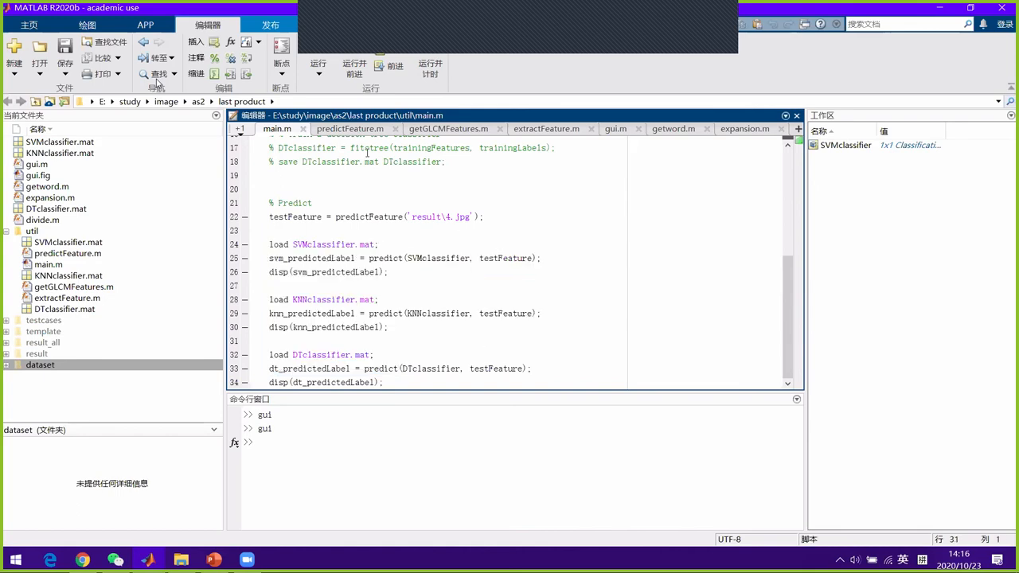
View predictFeature.m, then return to main.m and scroll through its prediction code
left_click(349, 129)
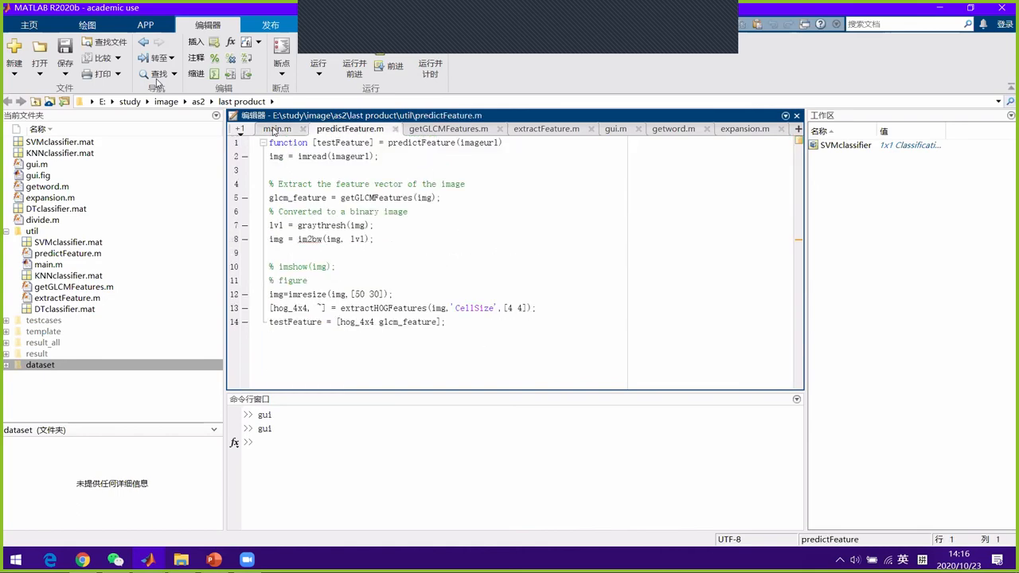
left_click(277, 128)
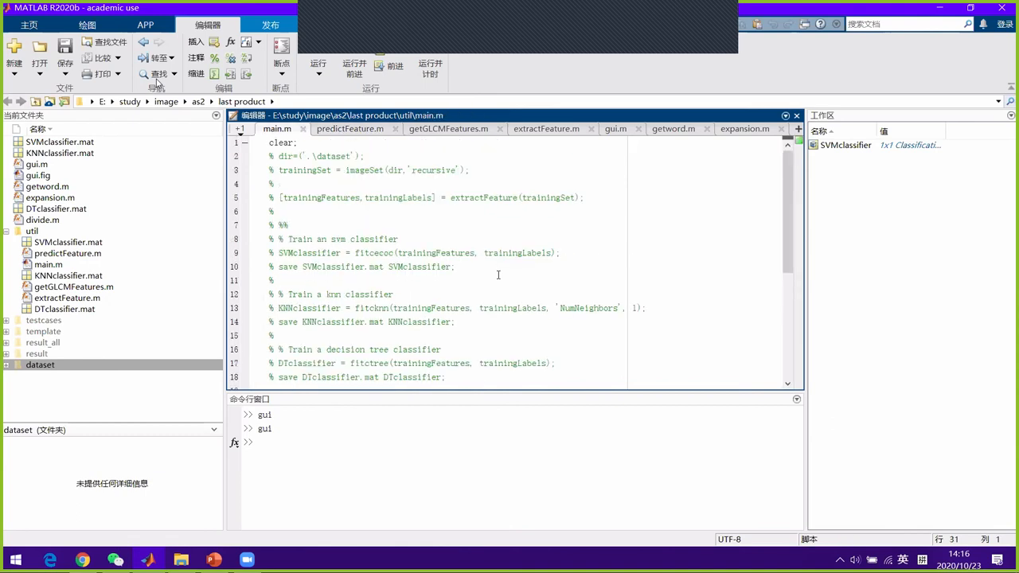
scroll("down", 3)
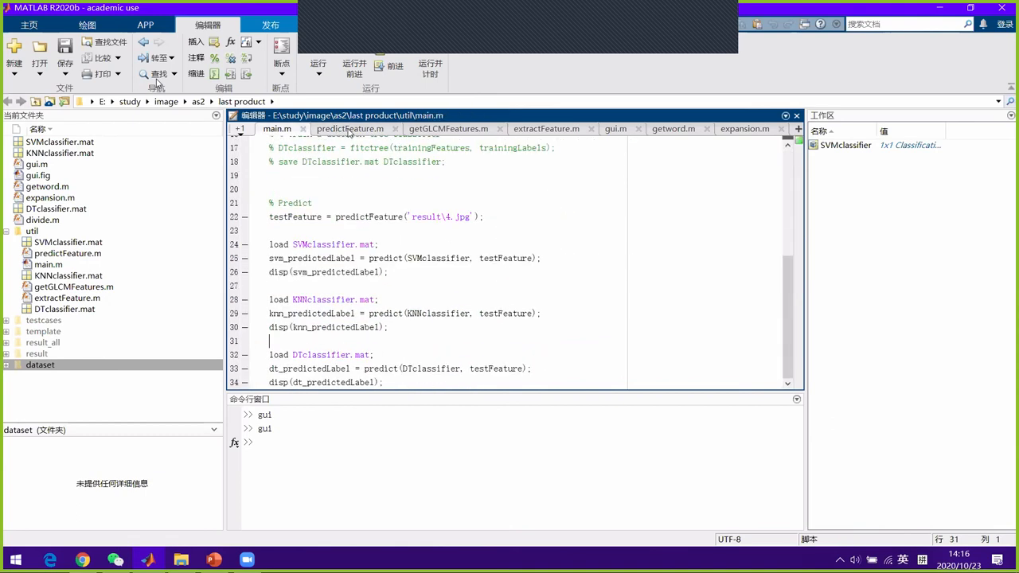
mouse_move(349, 128)
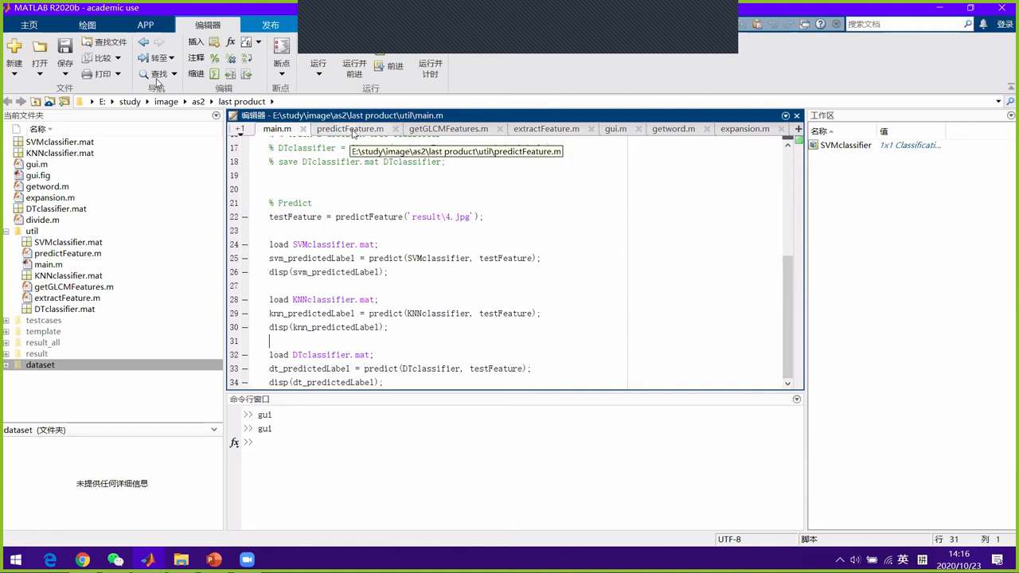
Show getGLCMFeatures.m via predictFeature.m and scroll through its four co-occurrence offsets
left_click(349, 128)
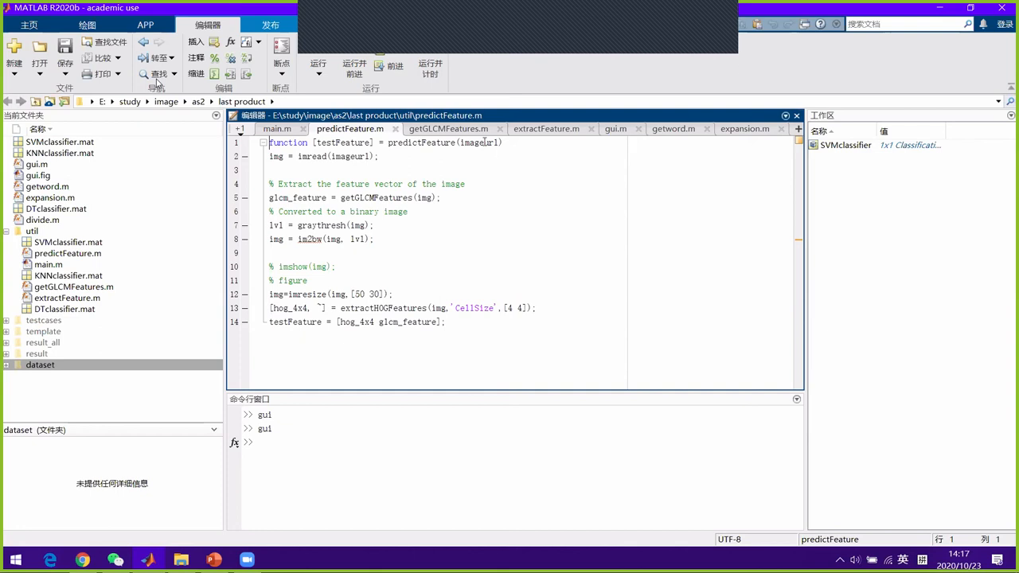
mouse_move(449, 128)
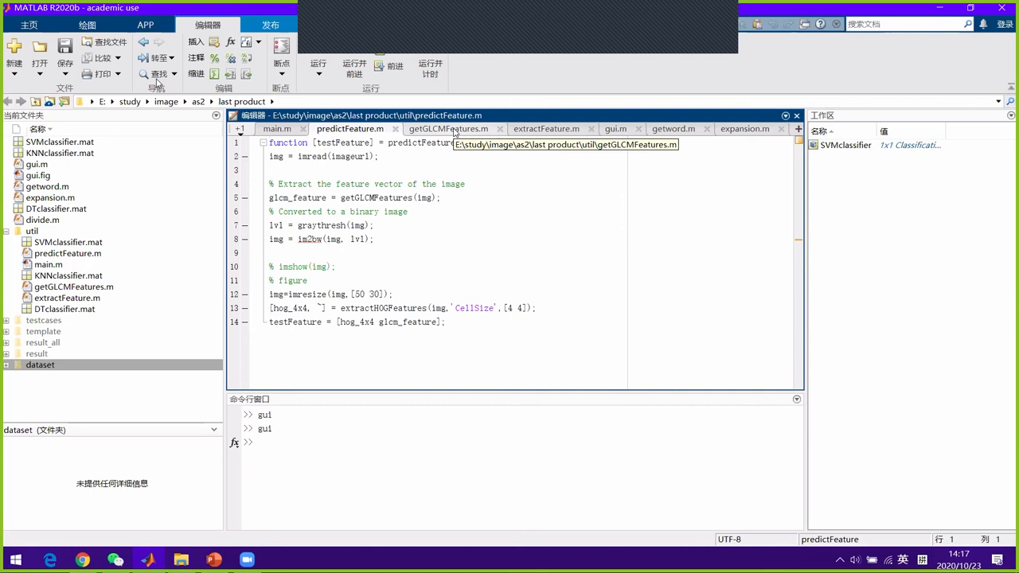
left_click(448, 129)
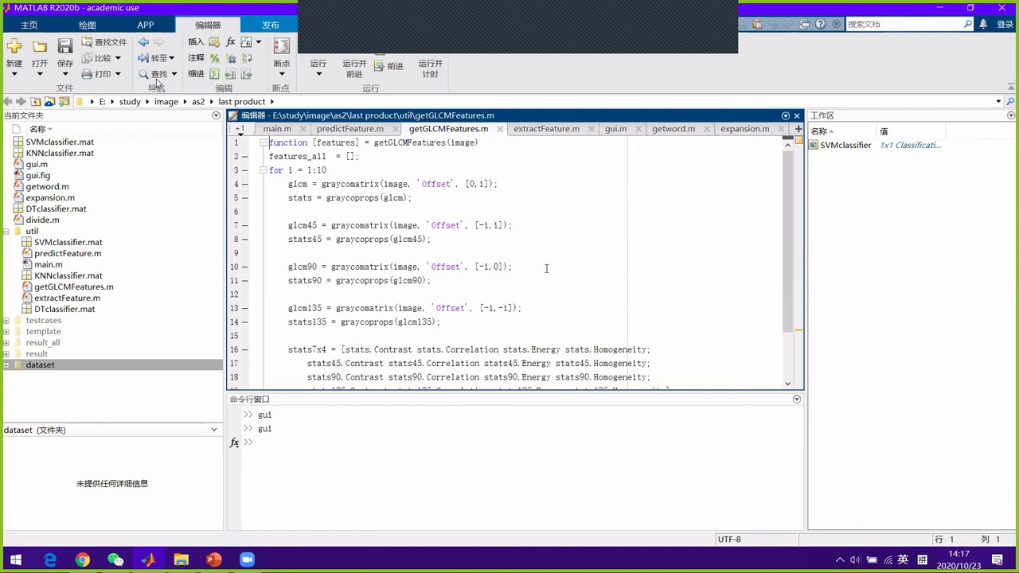
scroll("down", 3)
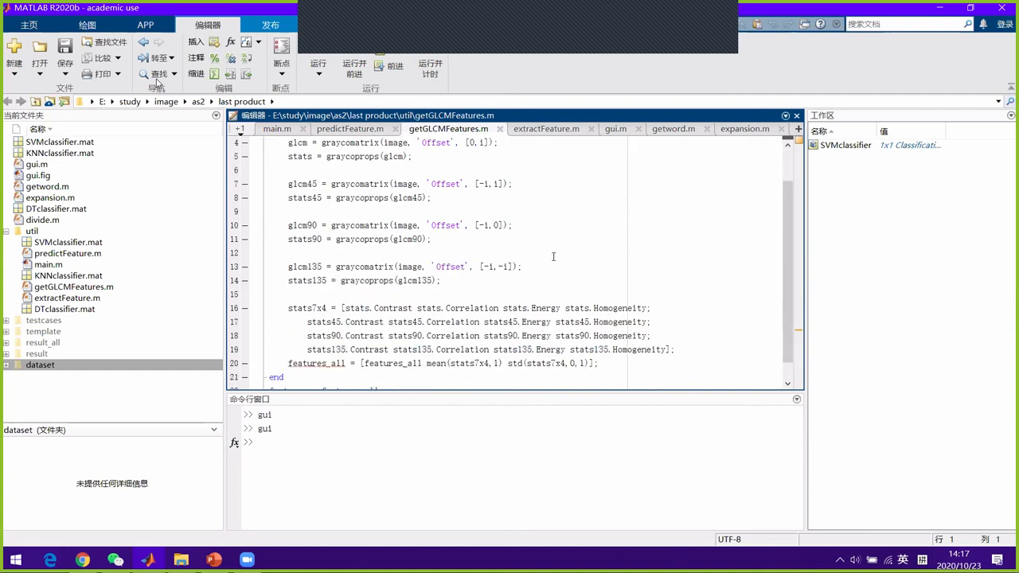
Scroll extractFeature.m to its end and close the main.m tab
left_click(546, 128)
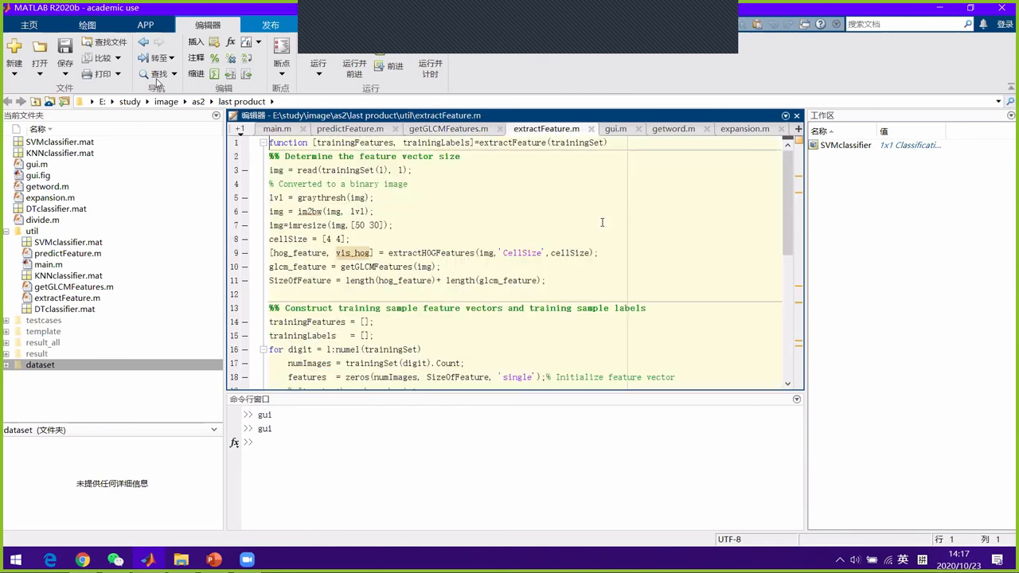
mouse_move(603, 223)
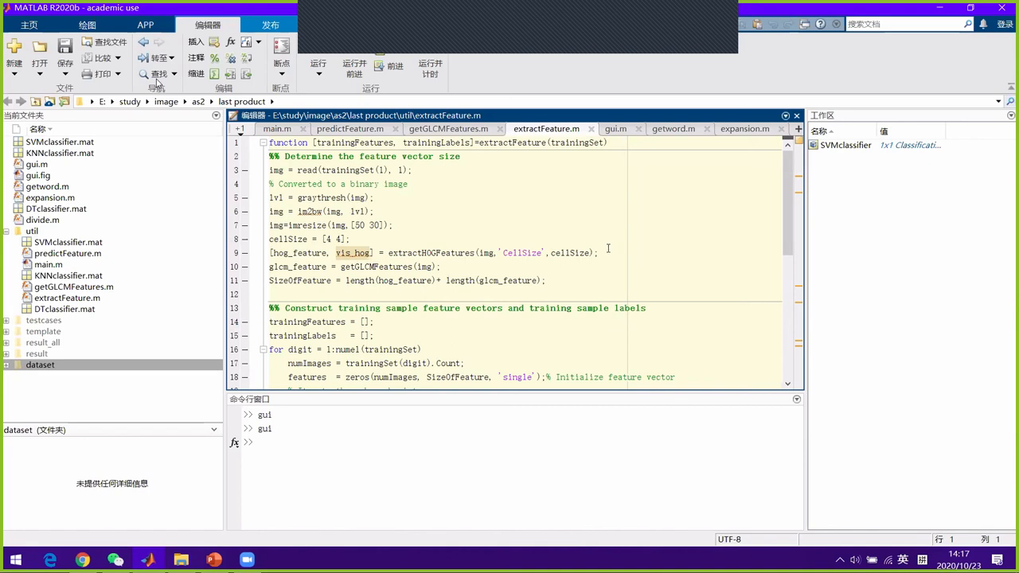
scroll("down", 3)
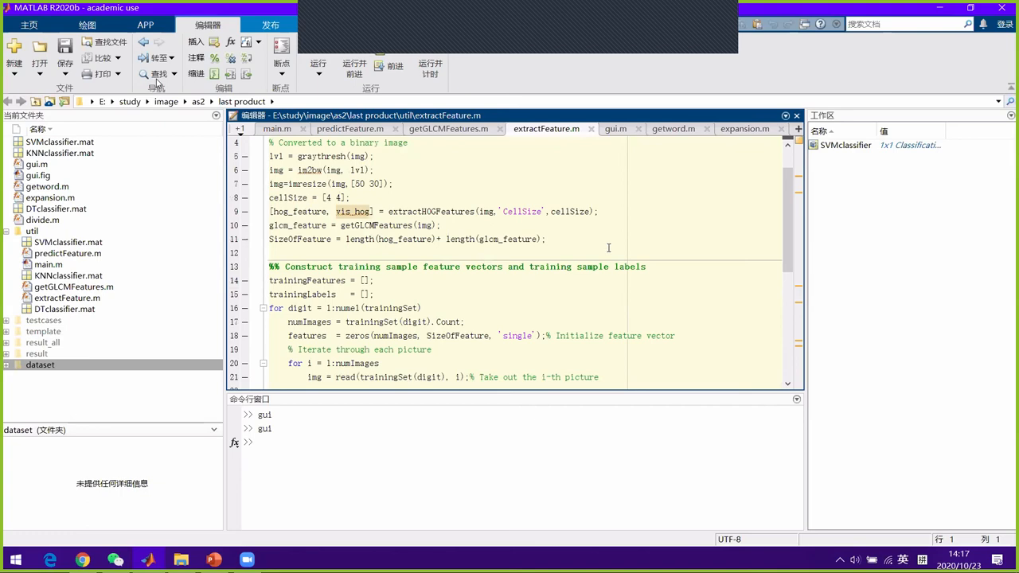
scroll("down", 3)
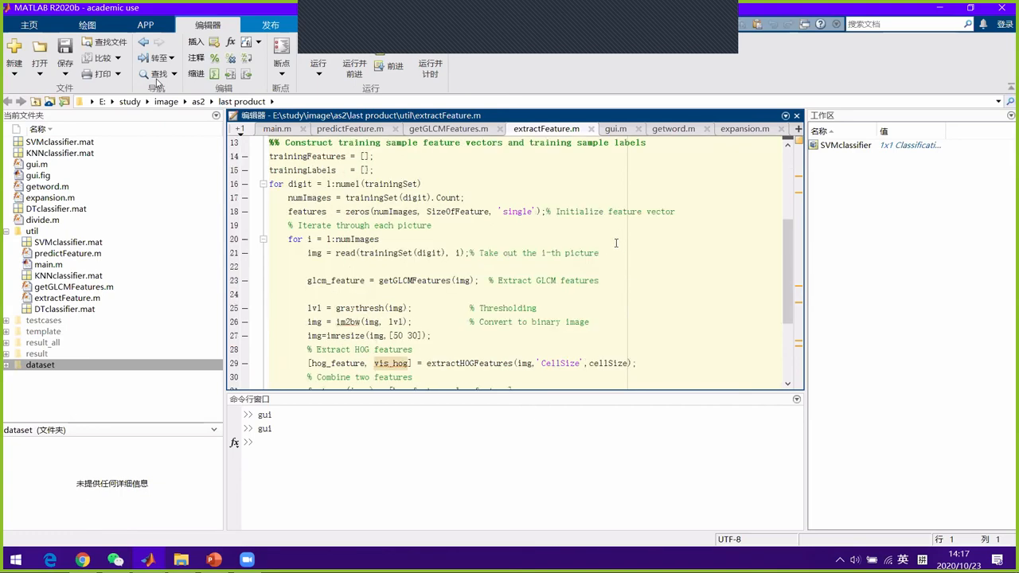
scroll("down", 3)
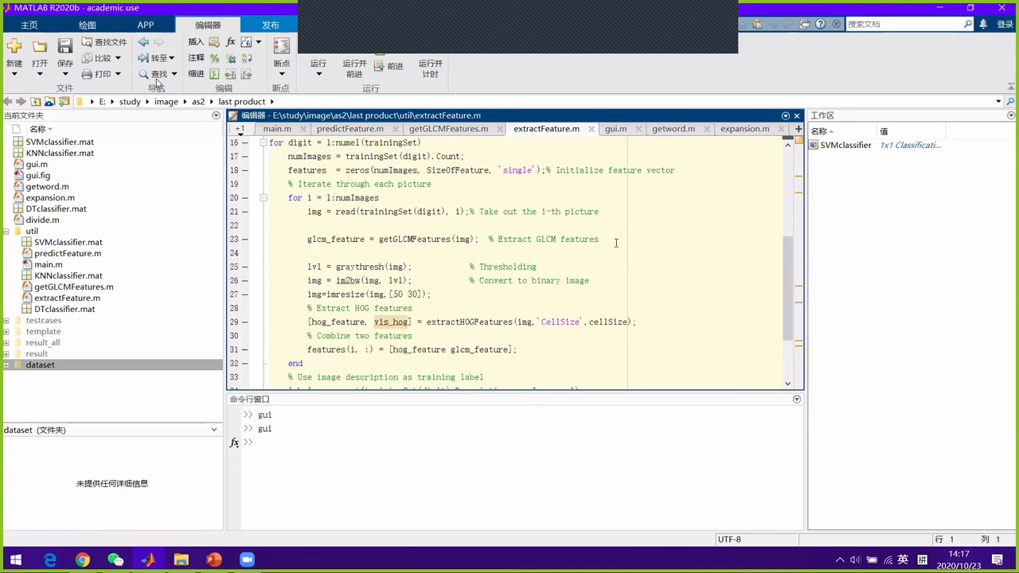
scroll("down", 3)
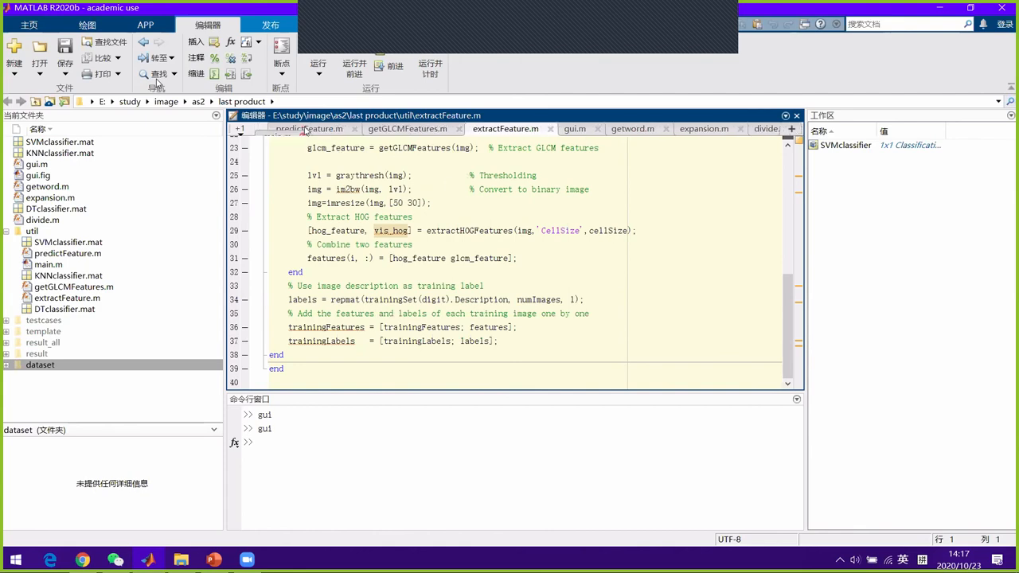
left_click(279, 129)
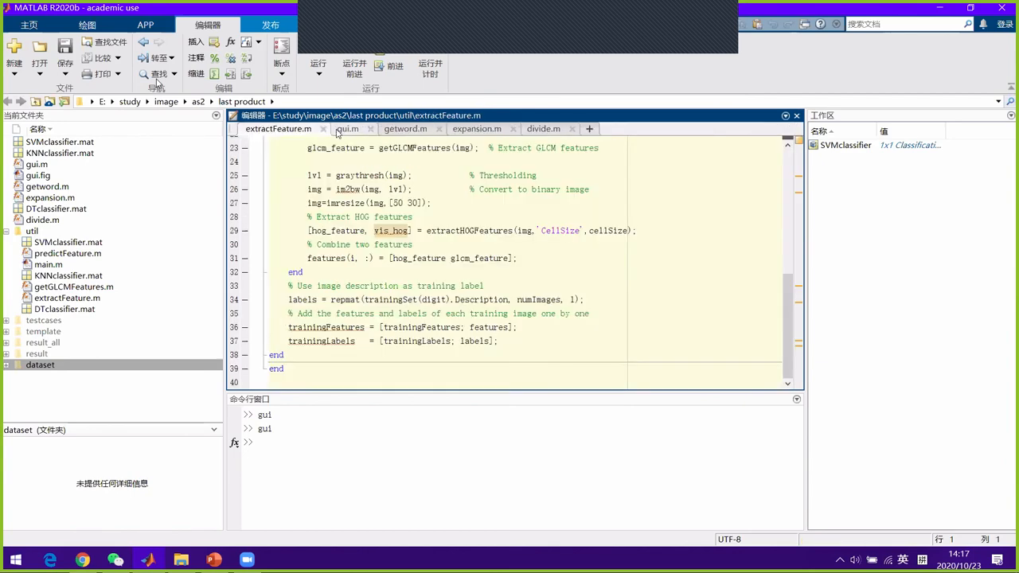
left_click(257, 128)
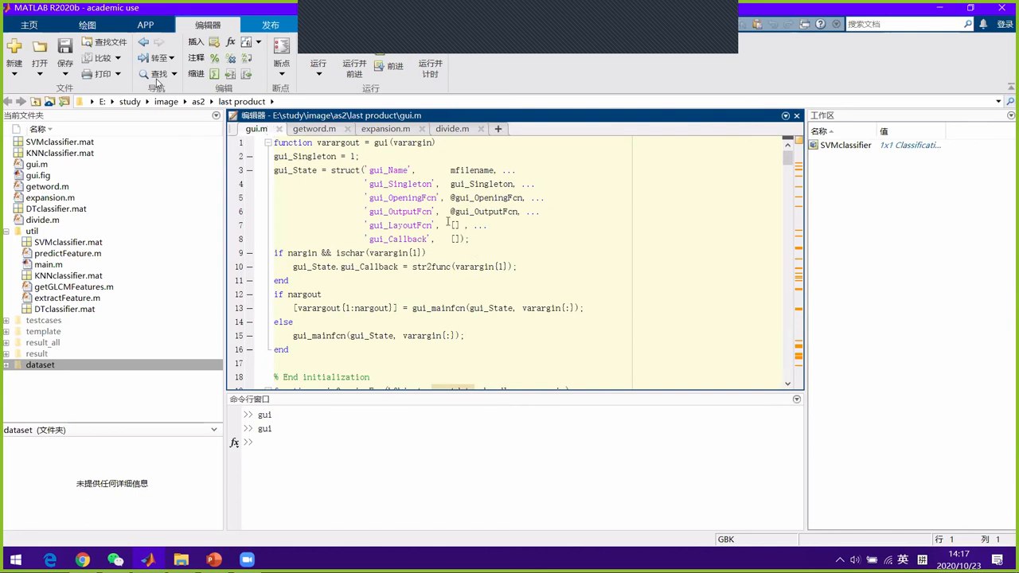
mouse_move(597, 227)
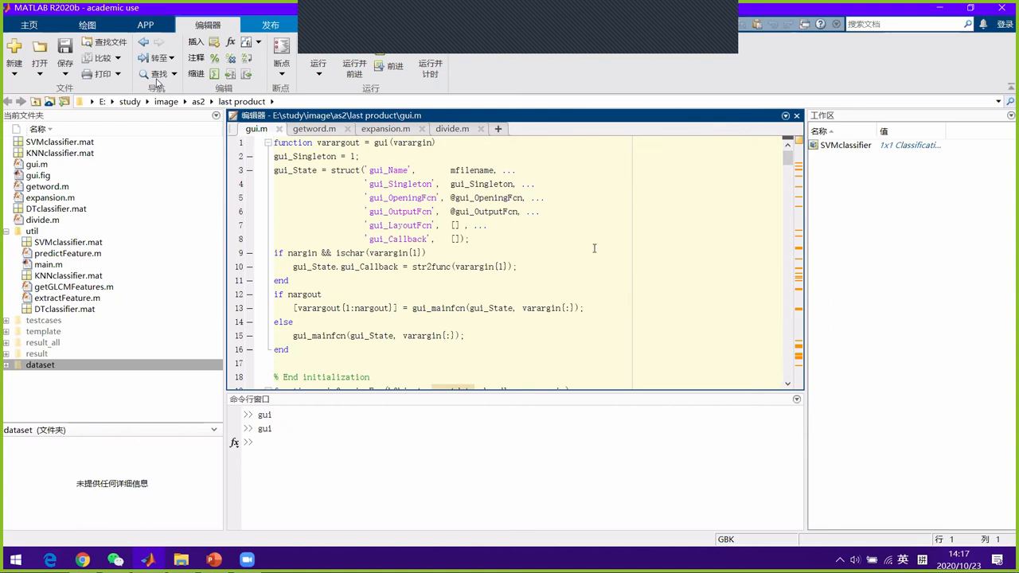
mouse_move(599, 249)
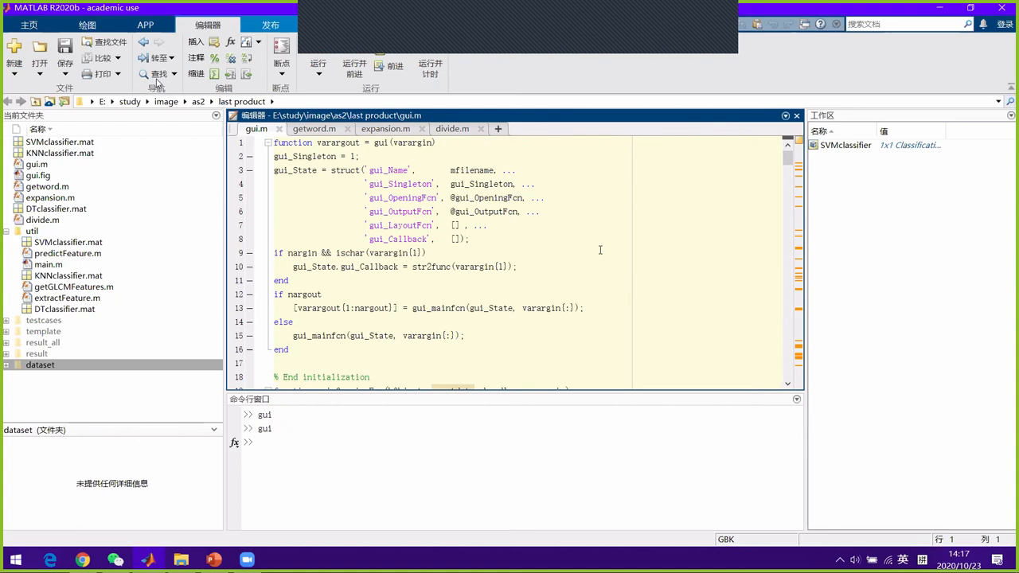
mouse_move(706, 257)
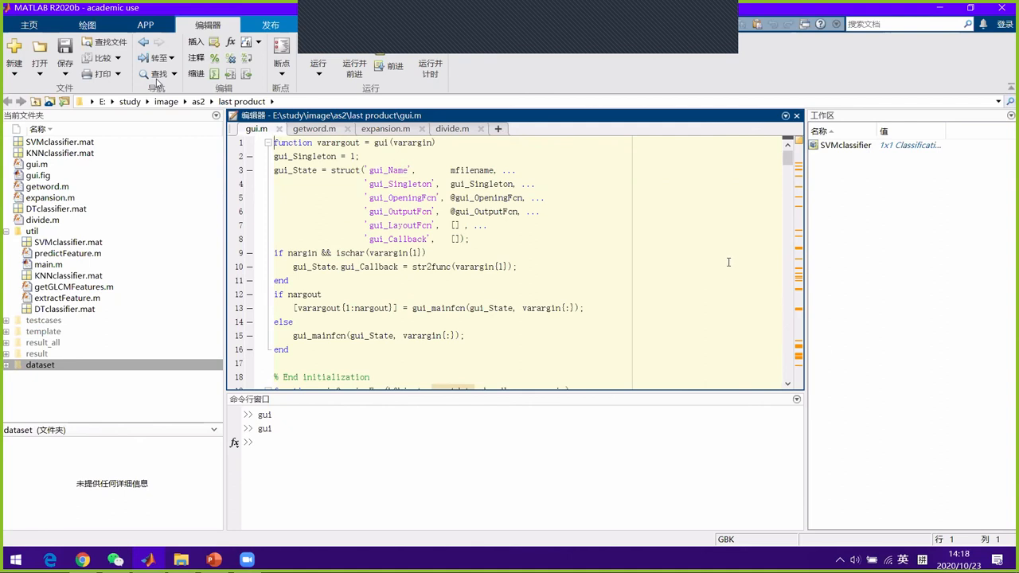
scroll("down", 3)
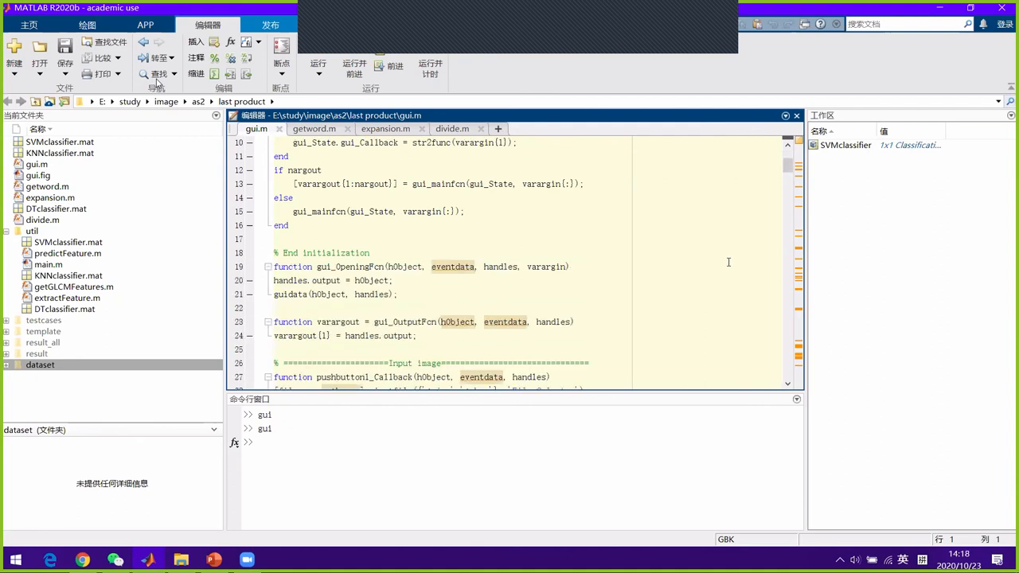
scroll("down", 3)
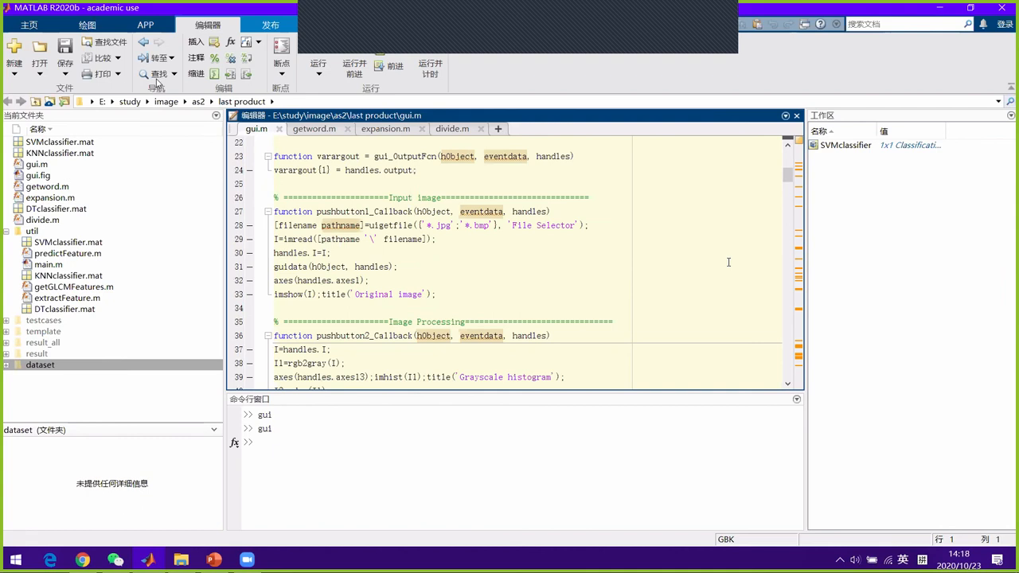
mouse_move(713, 276)
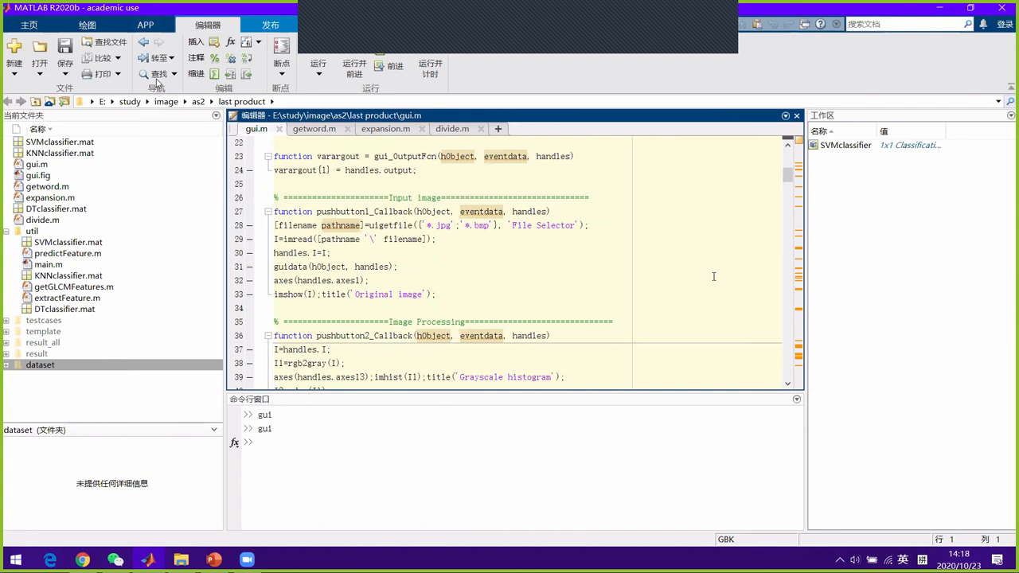
scroll("down", 3)
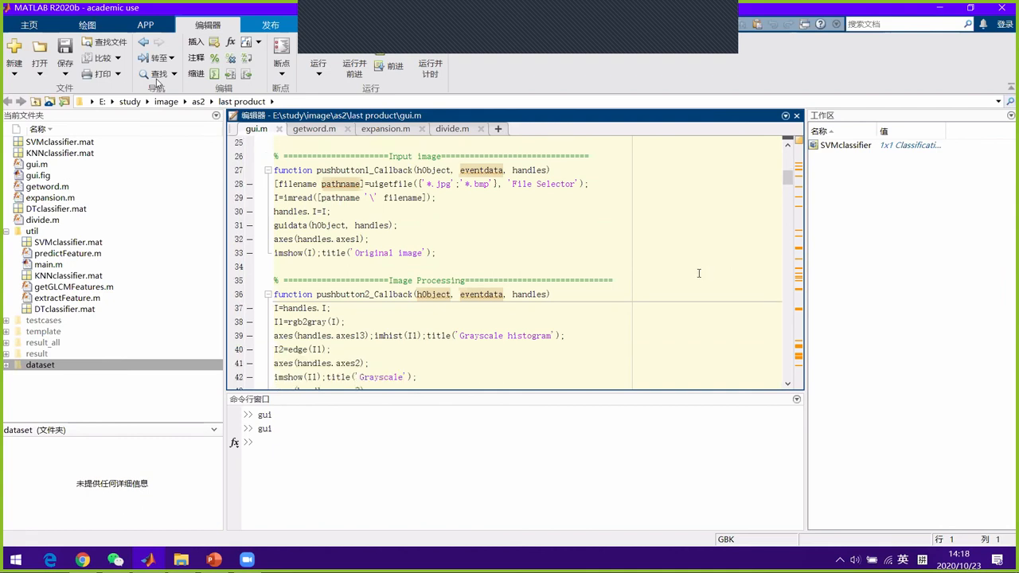
mouse_move(715, 272)
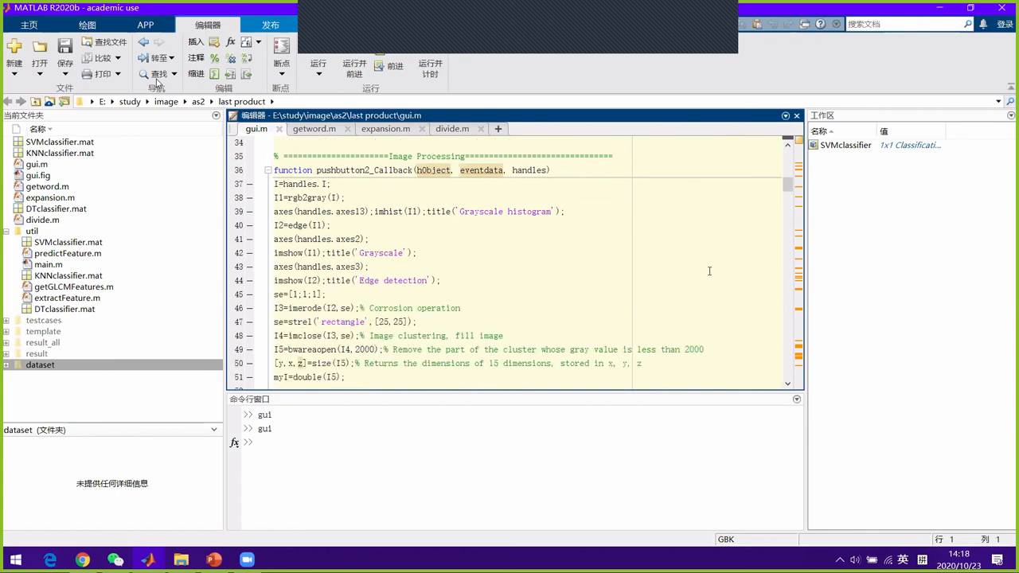
scroll("down", 3)
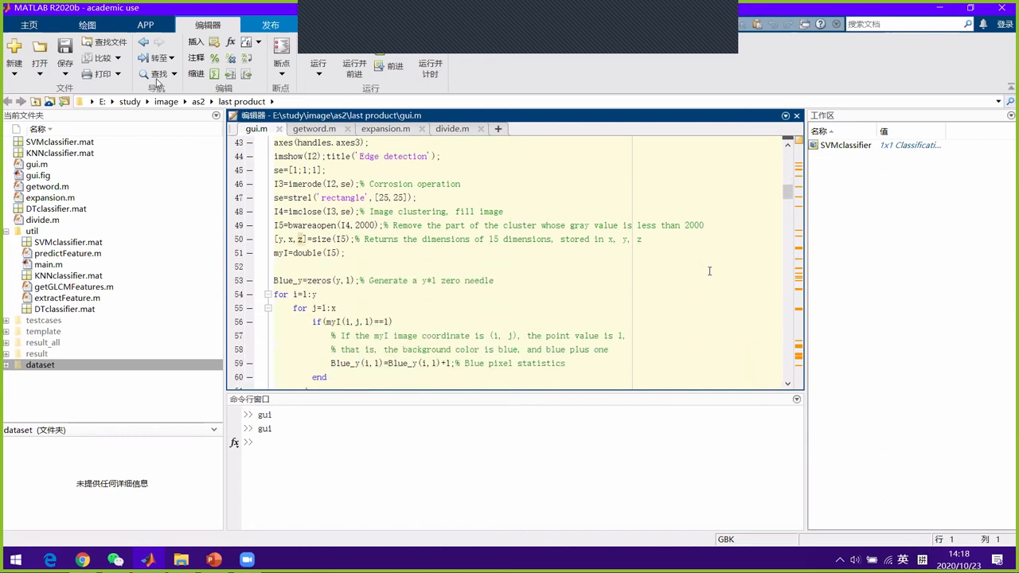
scroll("down", 3)
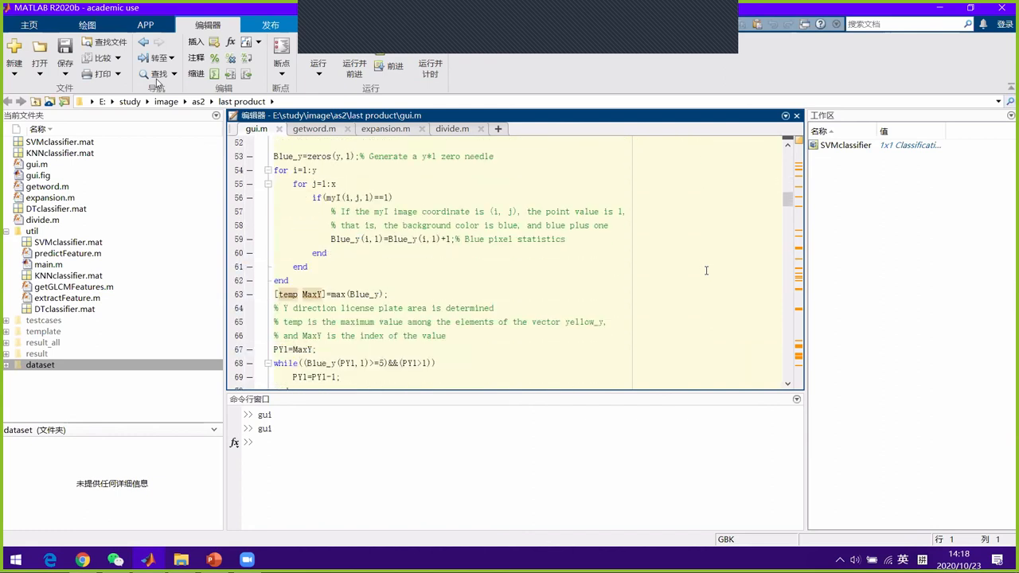
scroll("down", 3)
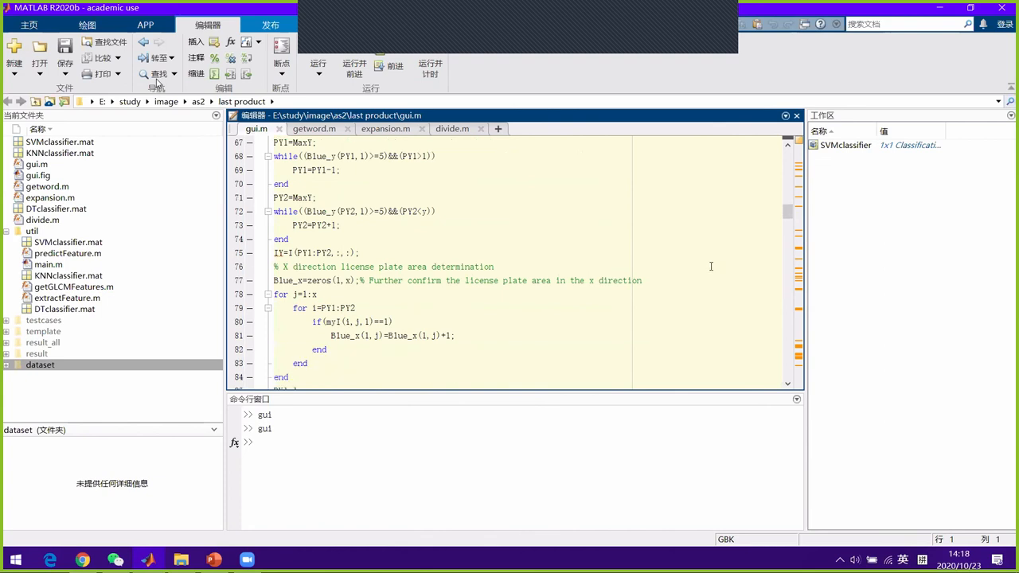
scroll("down", 3)
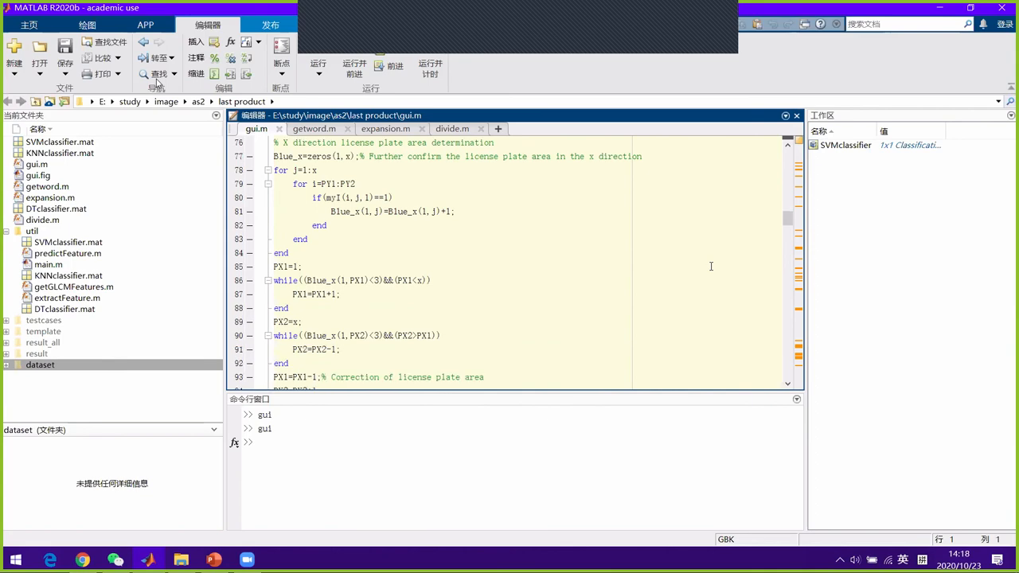
scroll("down", 3)
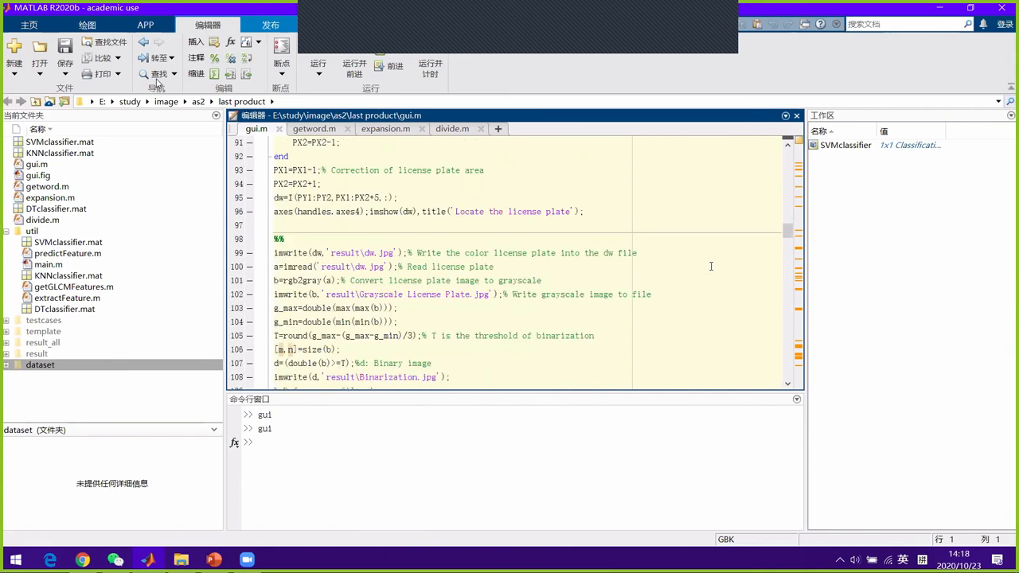
scroll("down", 3)
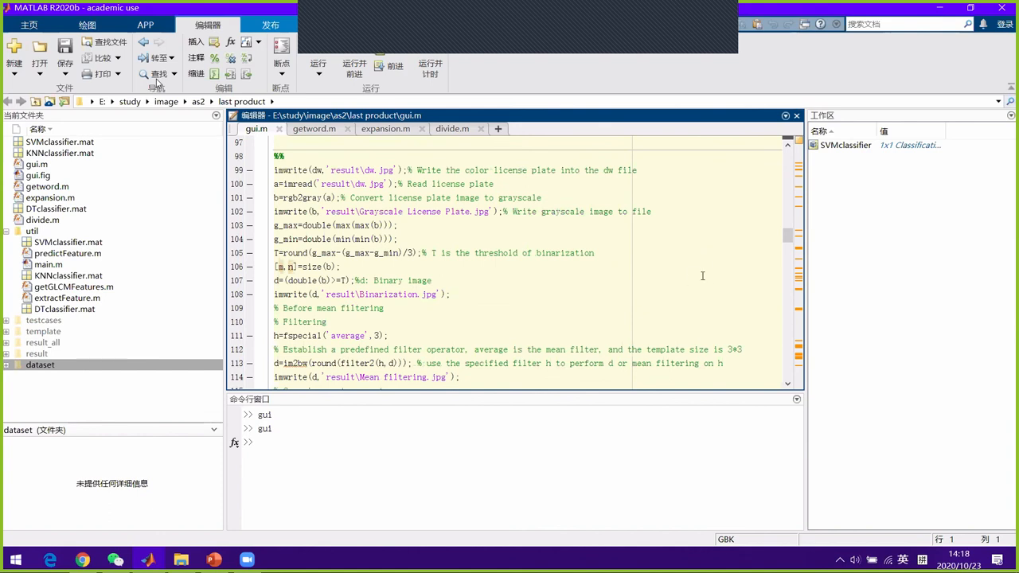
scroll("down", 3)
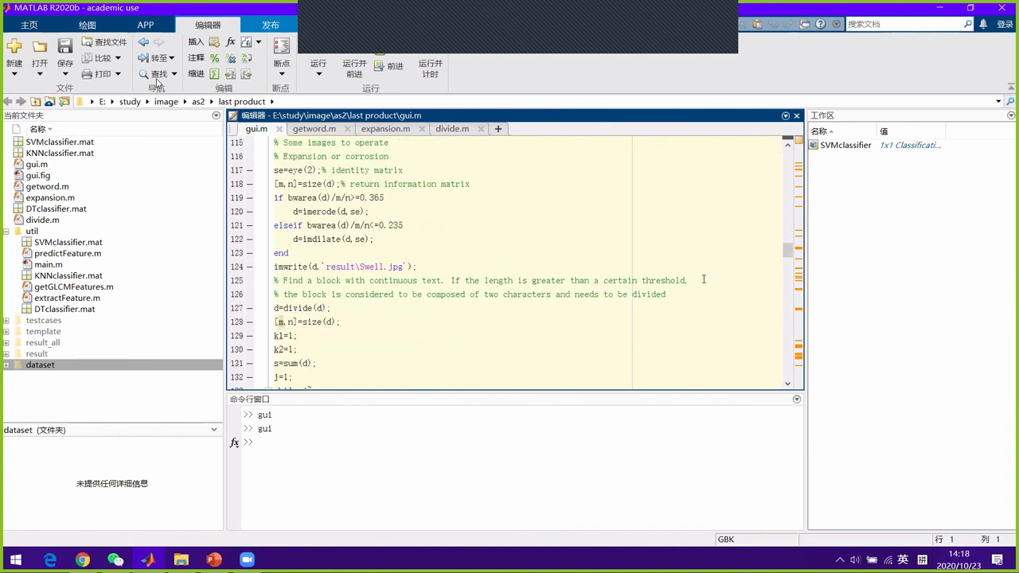
scroll("down", 3)
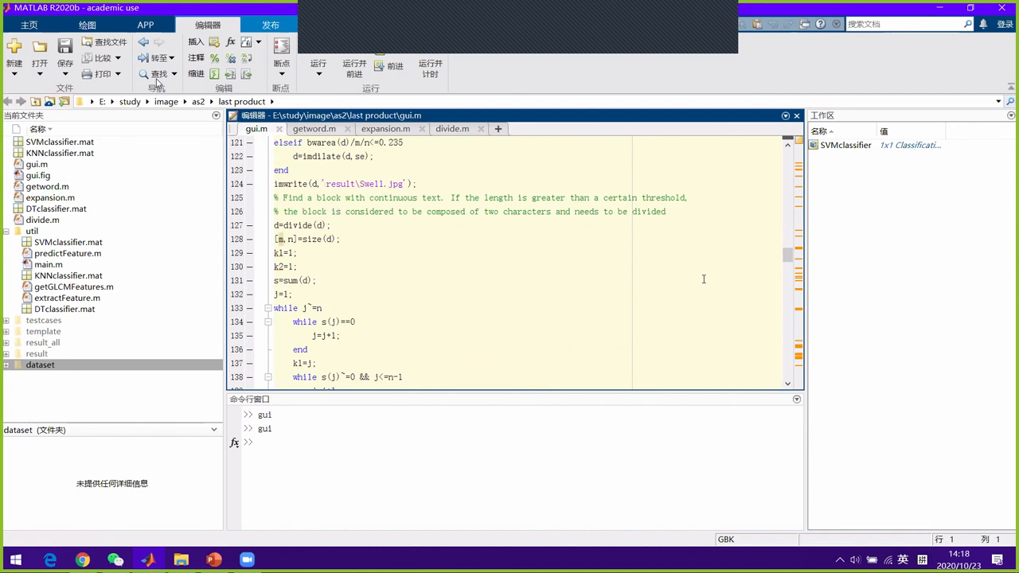
scroll("down", 3)
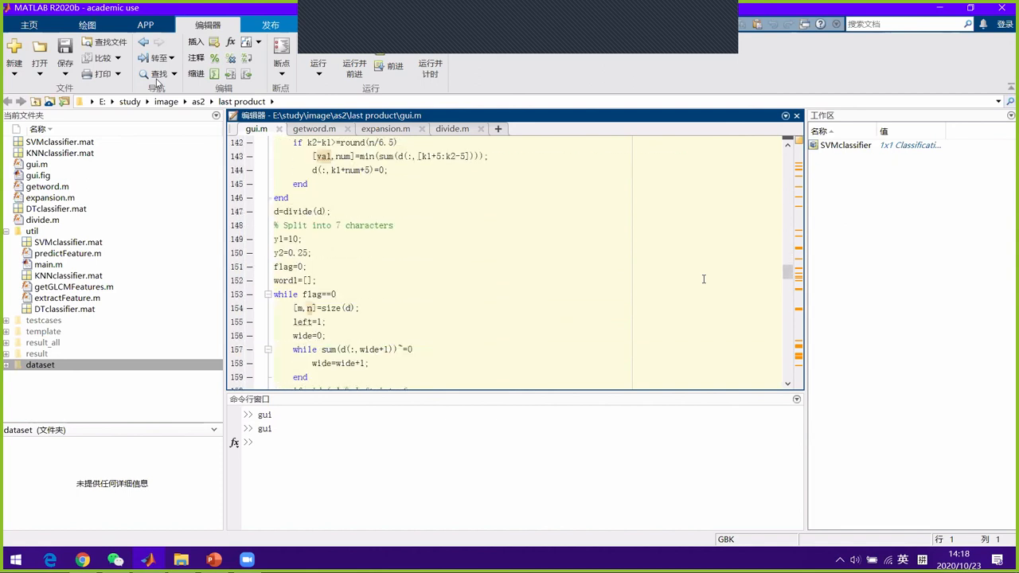
scroll("down", 3)
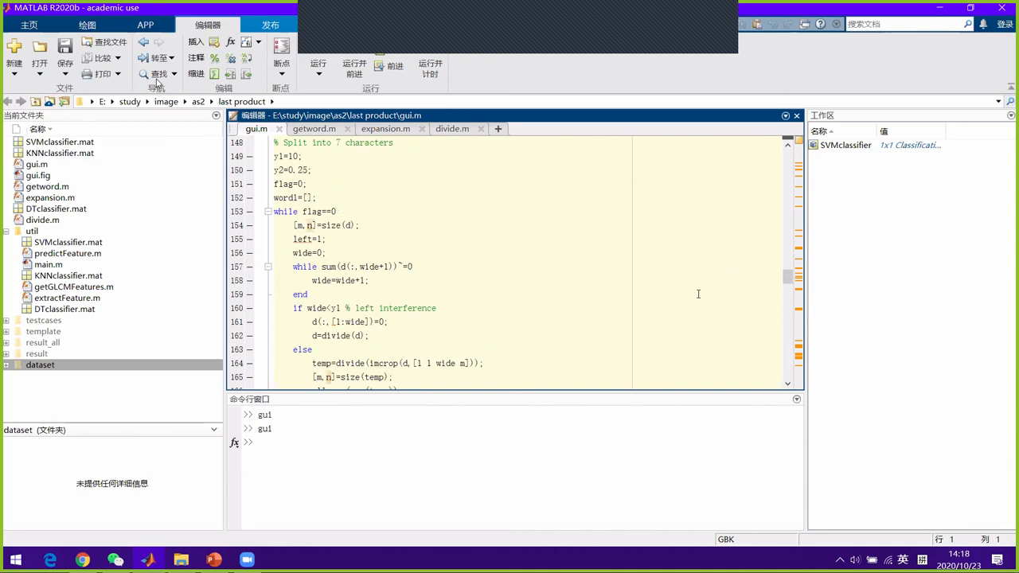
scroll("down", 3)
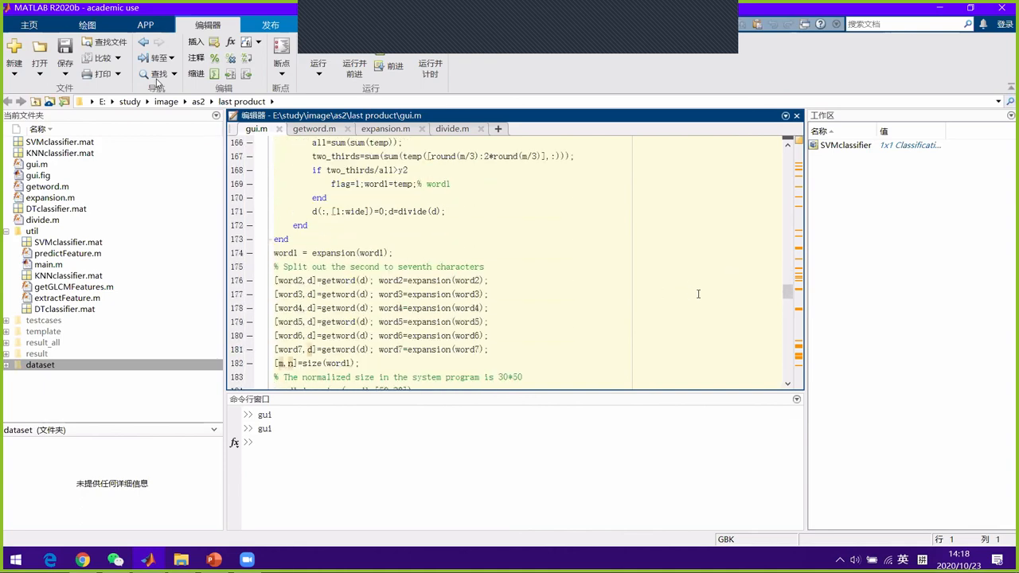
scroll("down", 3)
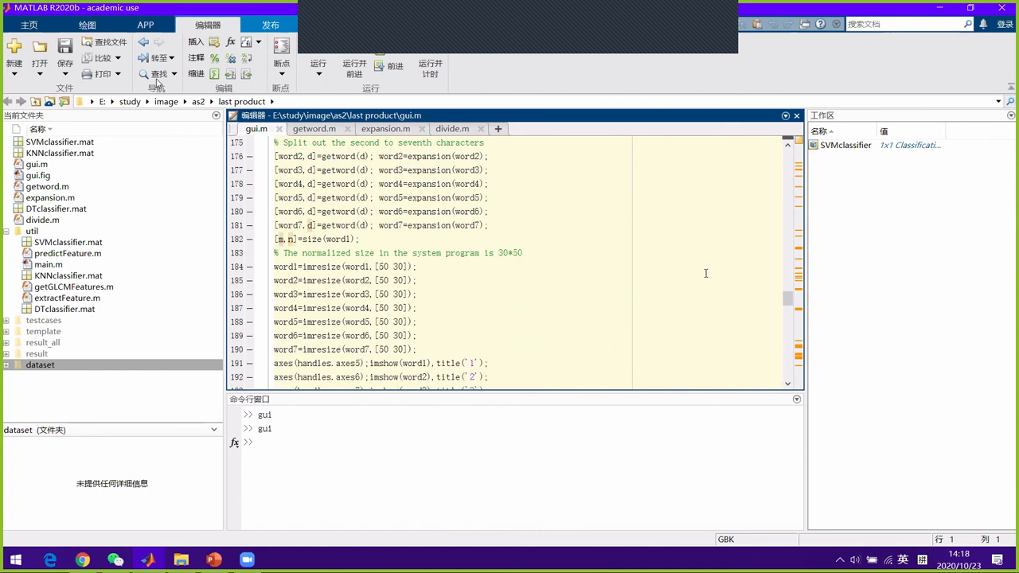
scroll("down", 3)
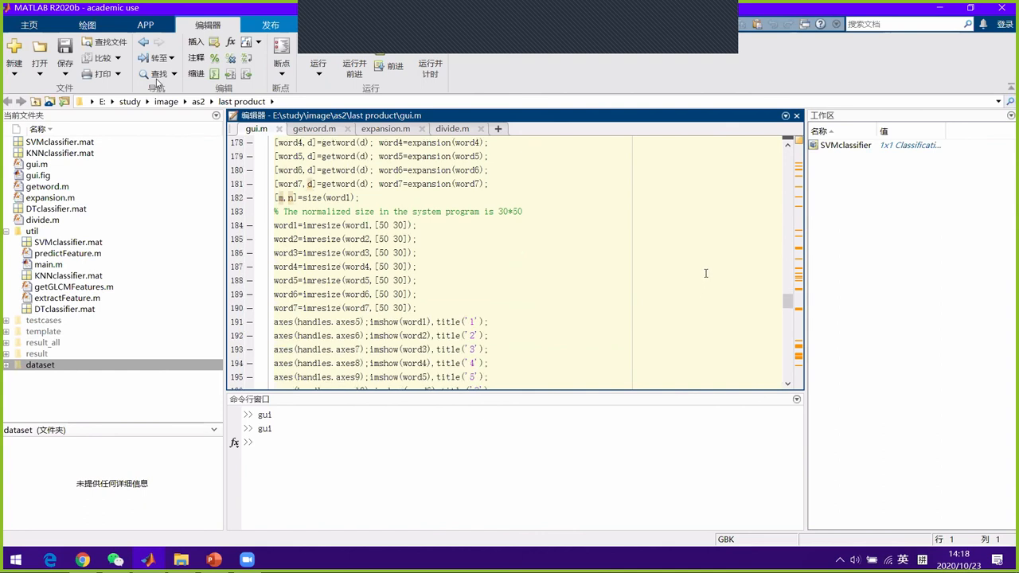
scroll("down", 3)
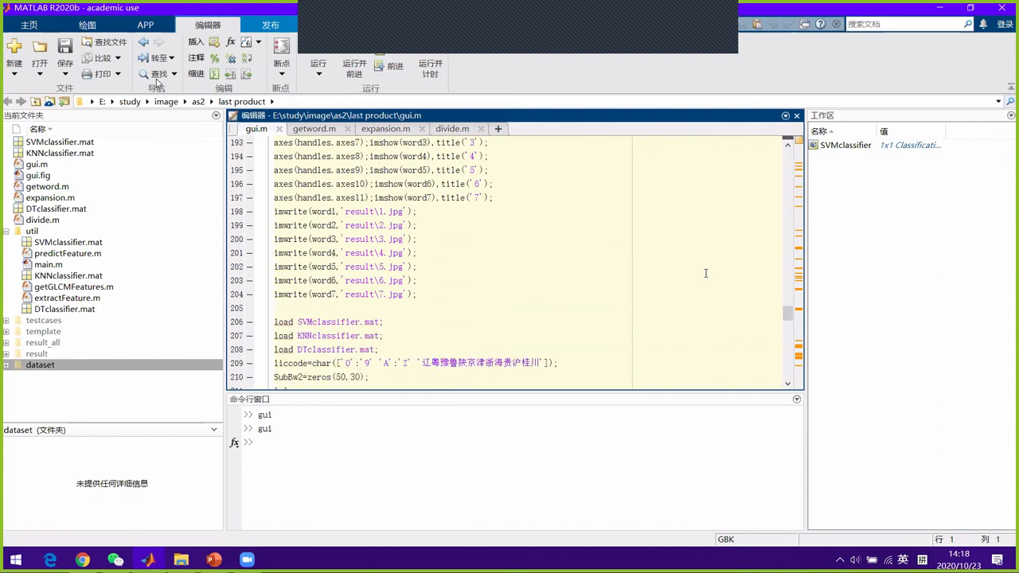
scroll("down", 3)
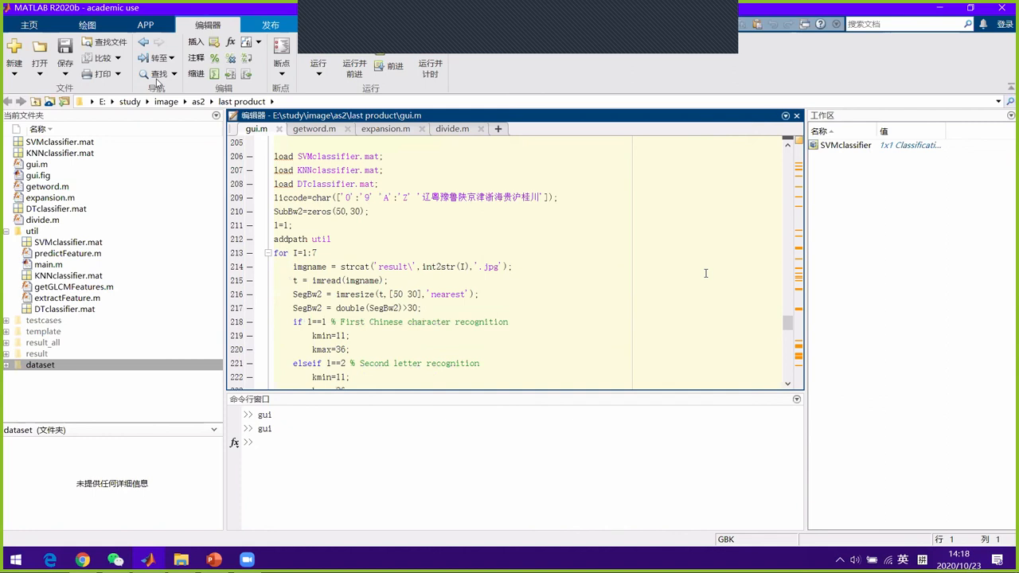
scroll("down", 3)
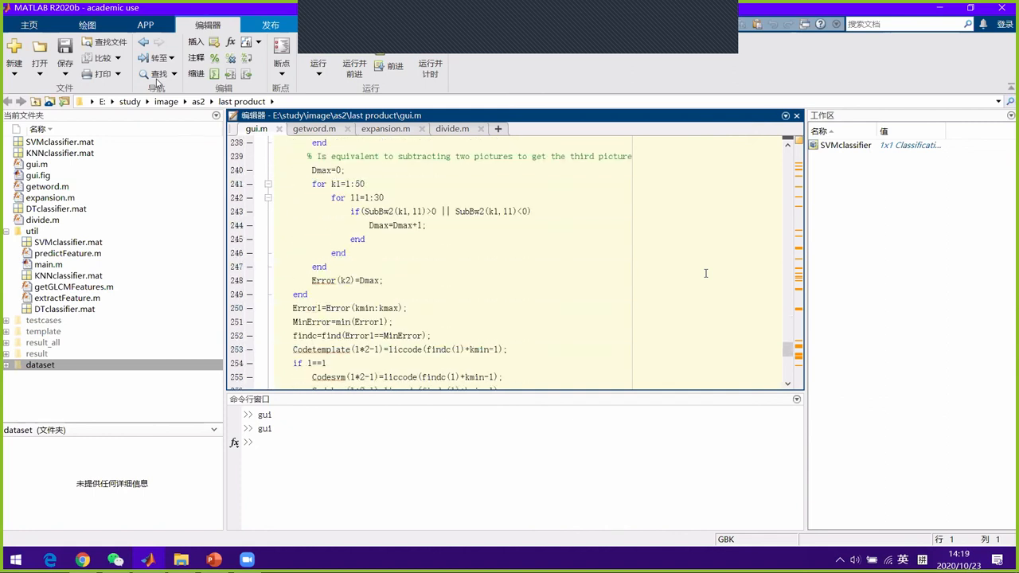
scroll("down", 3)
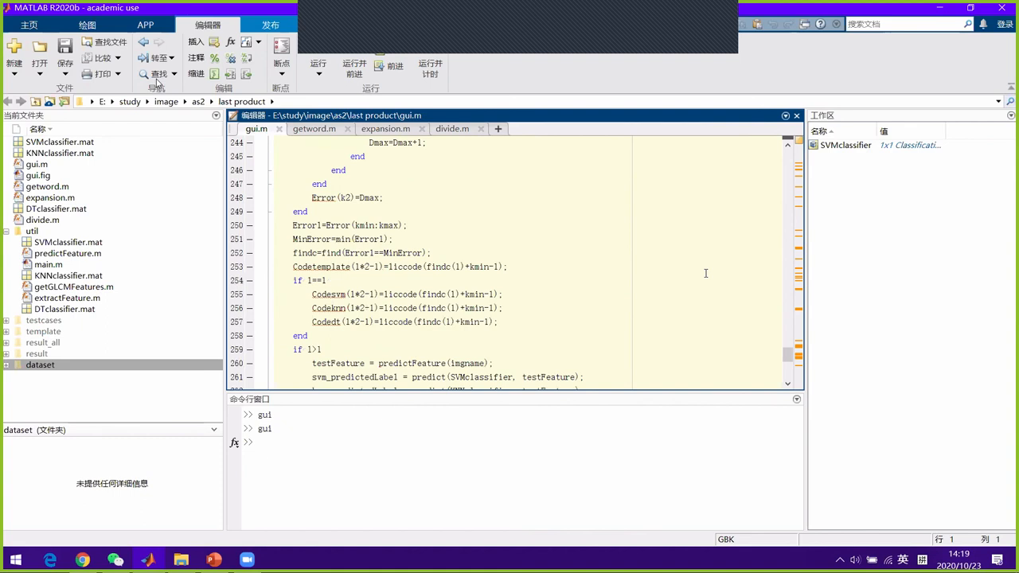
scroll("down", 3)
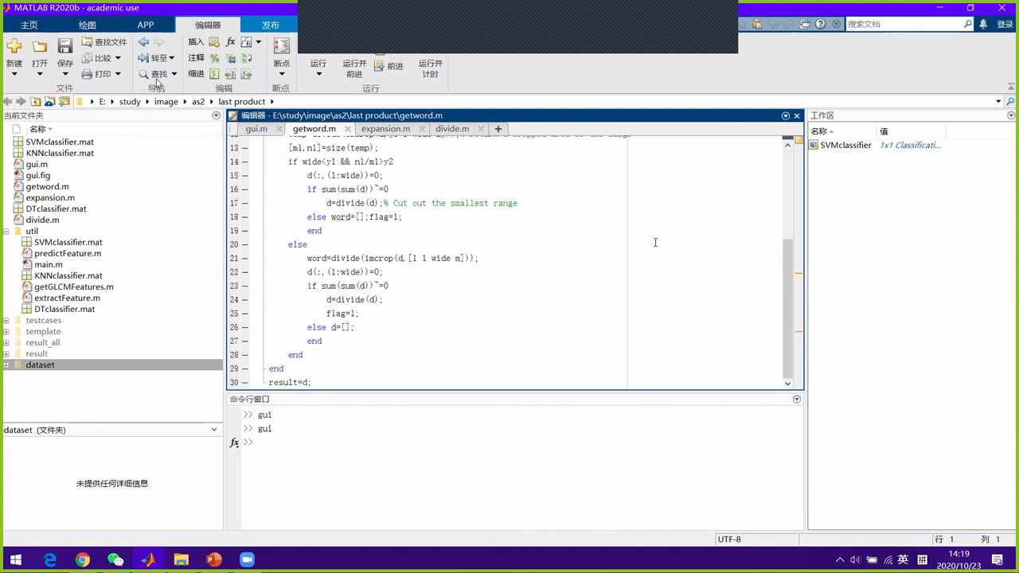
mouse_move(417, 139)
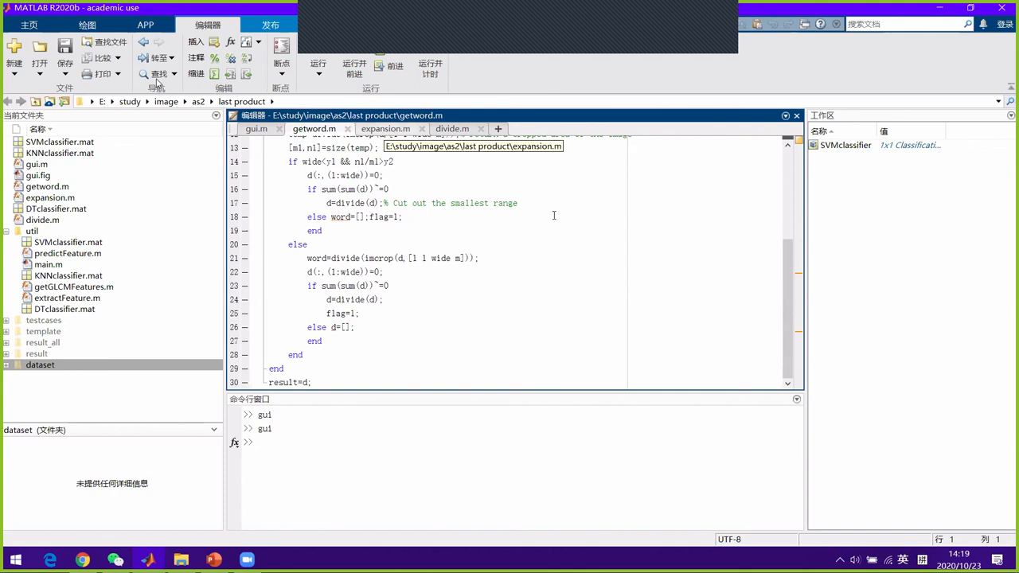
View the expansion.m and divide.m helper functions
left_click(386, 128)
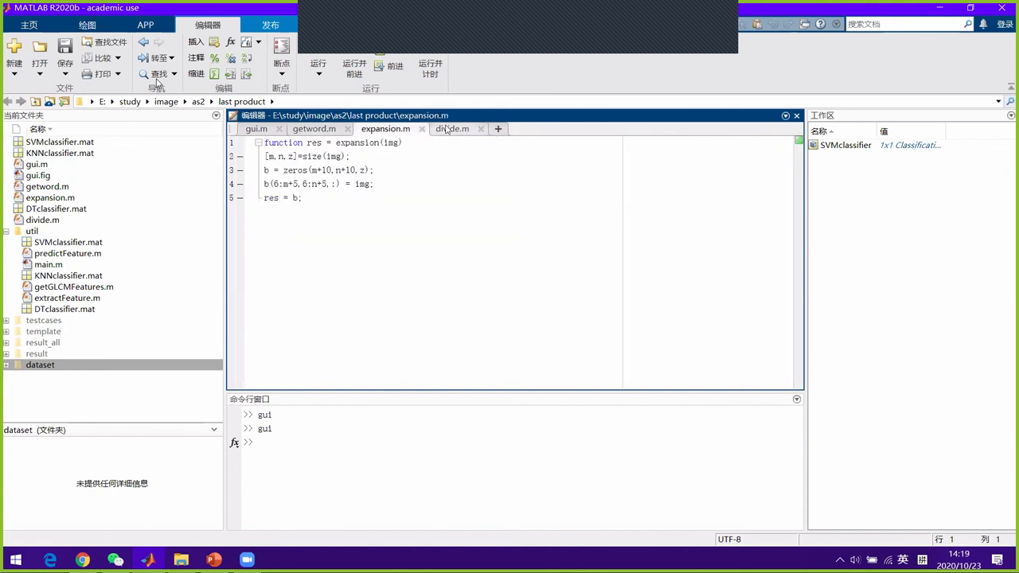
left_click(452, 128)
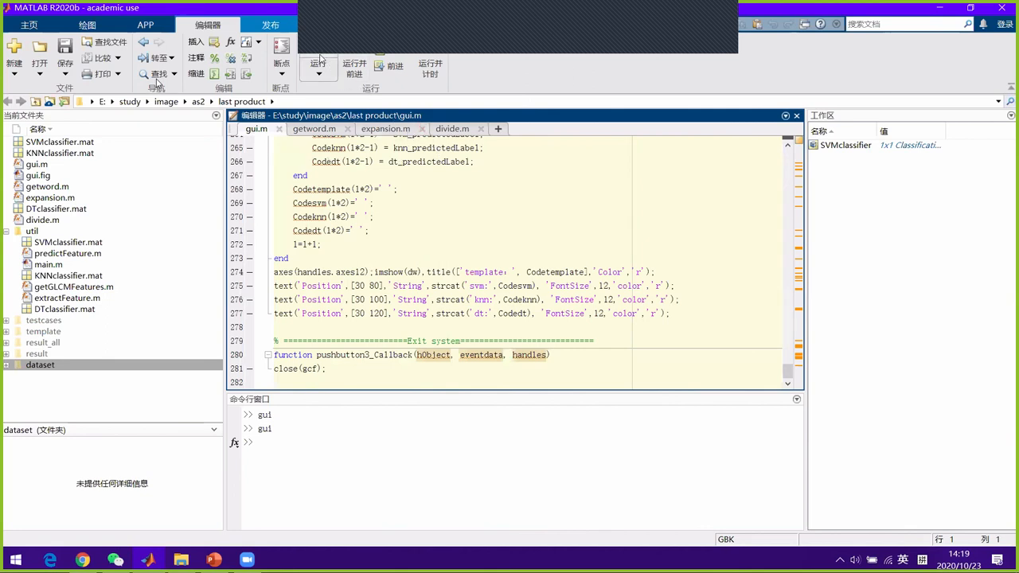
mouse_move(319, 64)
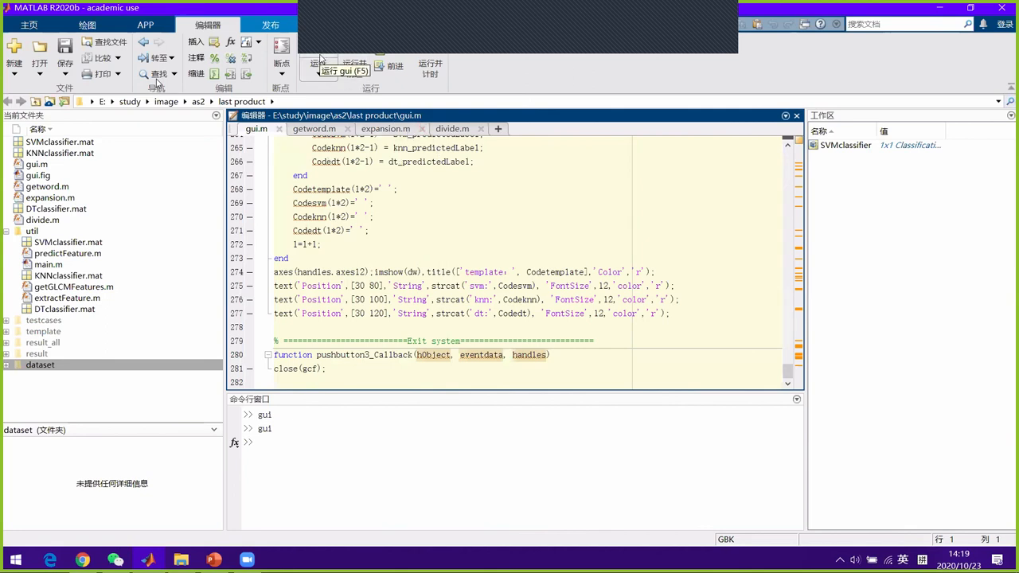
Run gui.m to open the blank plate-recognition window
left_click(317, 68)
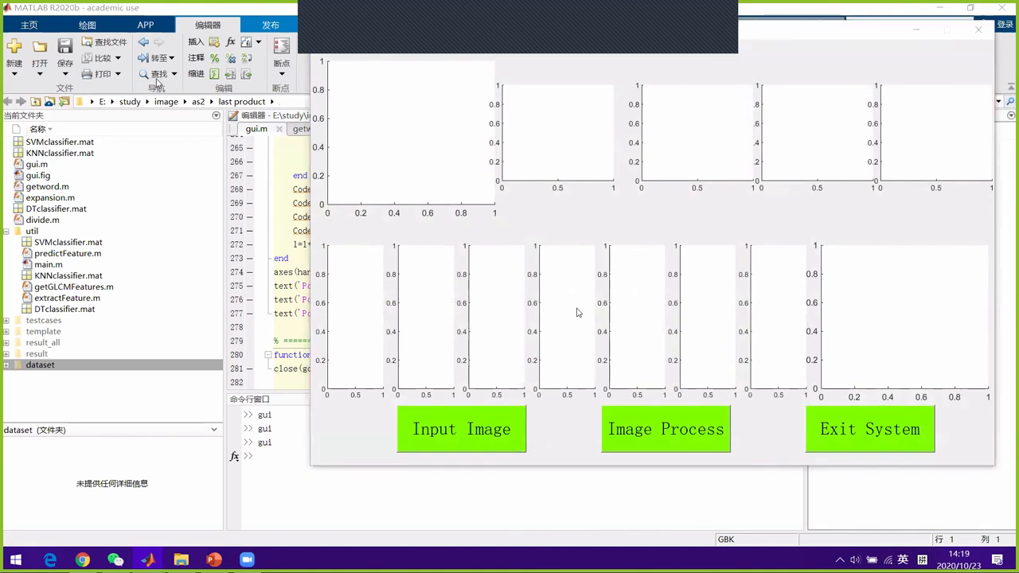
Load the red car .jpg as the Original image via Input Image
left_click(461, 429)
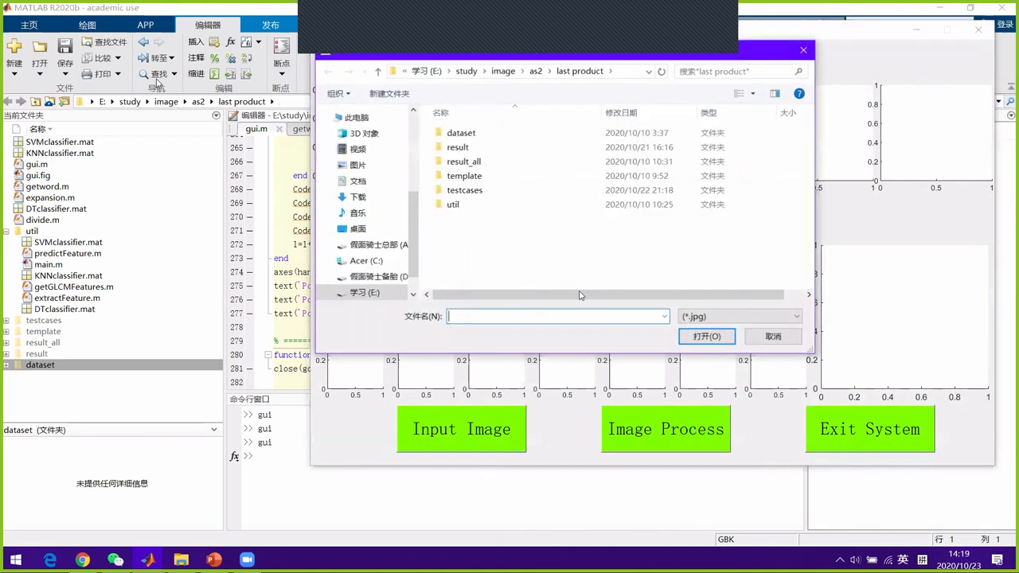
left_click(772, 336)
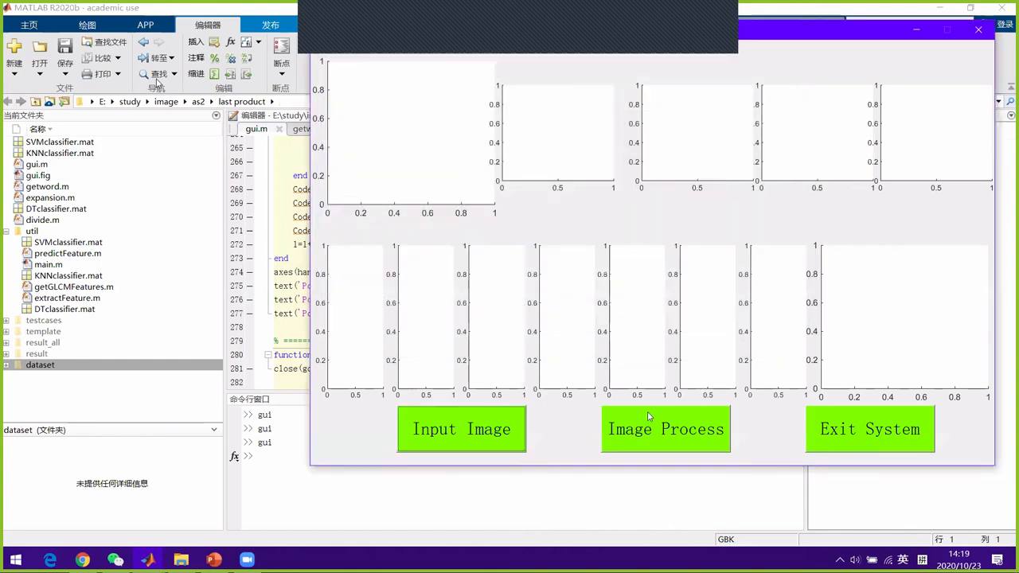
left_click(462, 429)
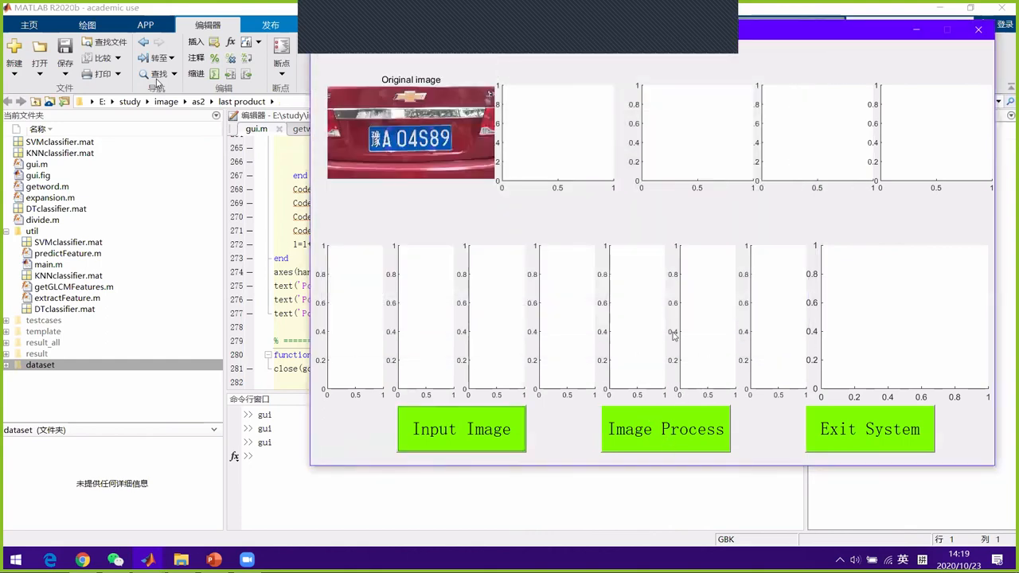
Run Image Process to show plate location, seven characters and SVM/KNN/DT predictions
left_click(665, 430)
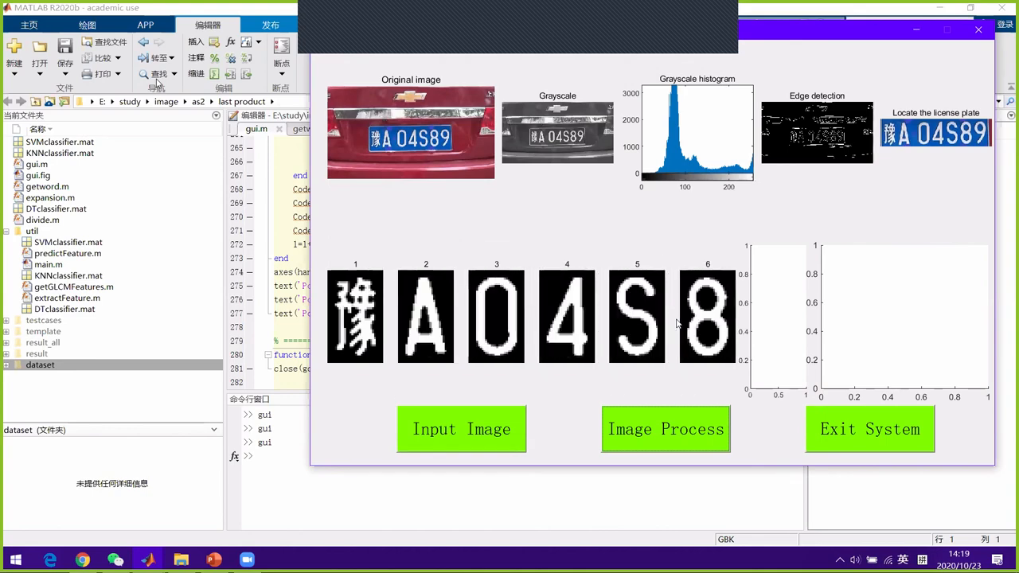
left_click(665, 429)
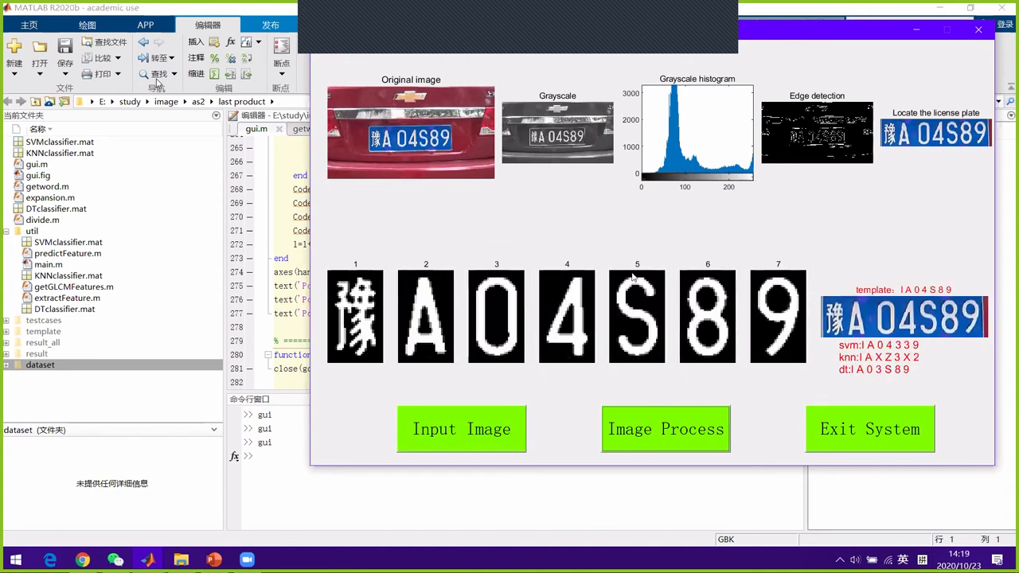
mouse_move(862, 199)
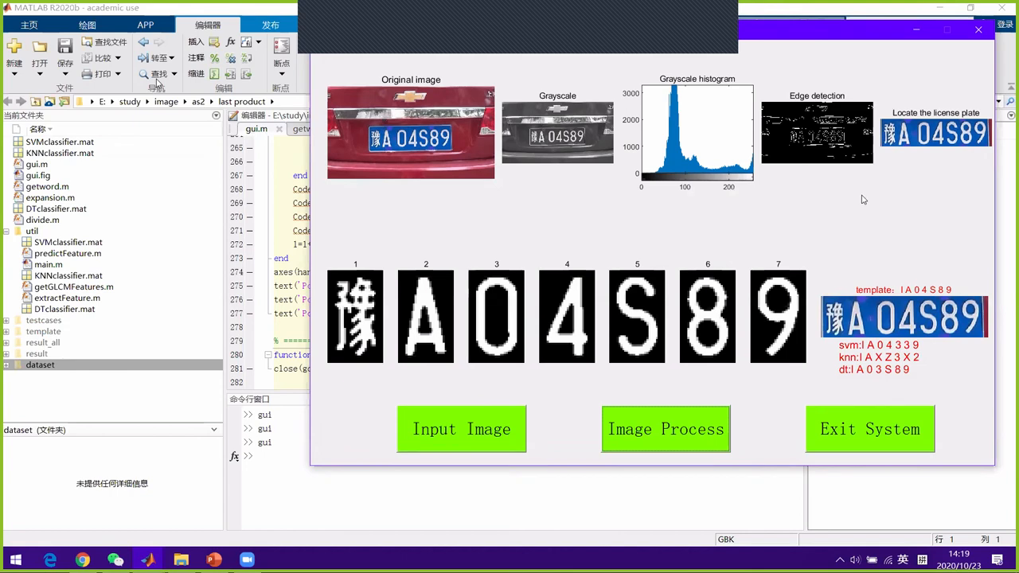
mouse_move(858, 308)
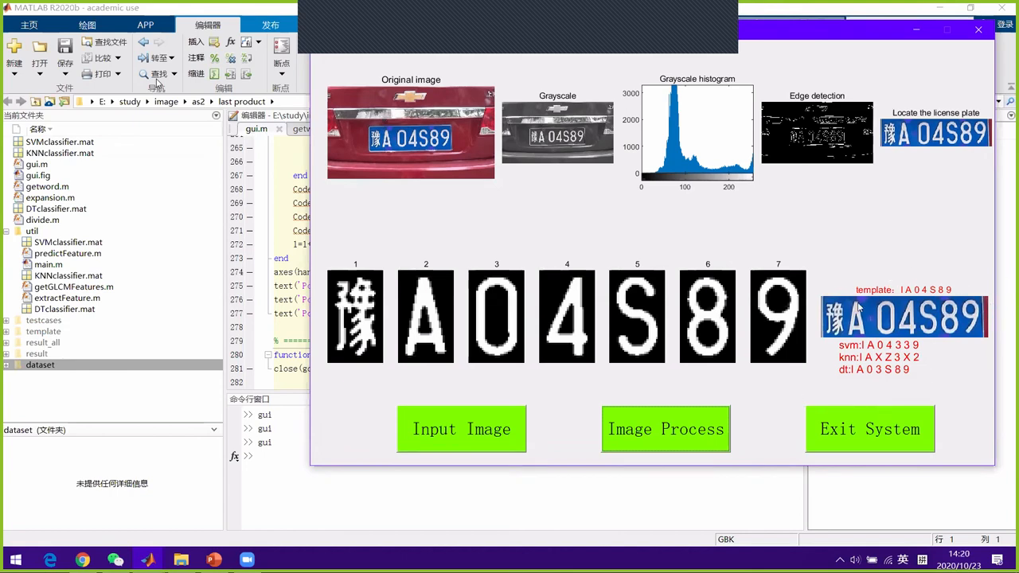
mouse_move(878, 265)
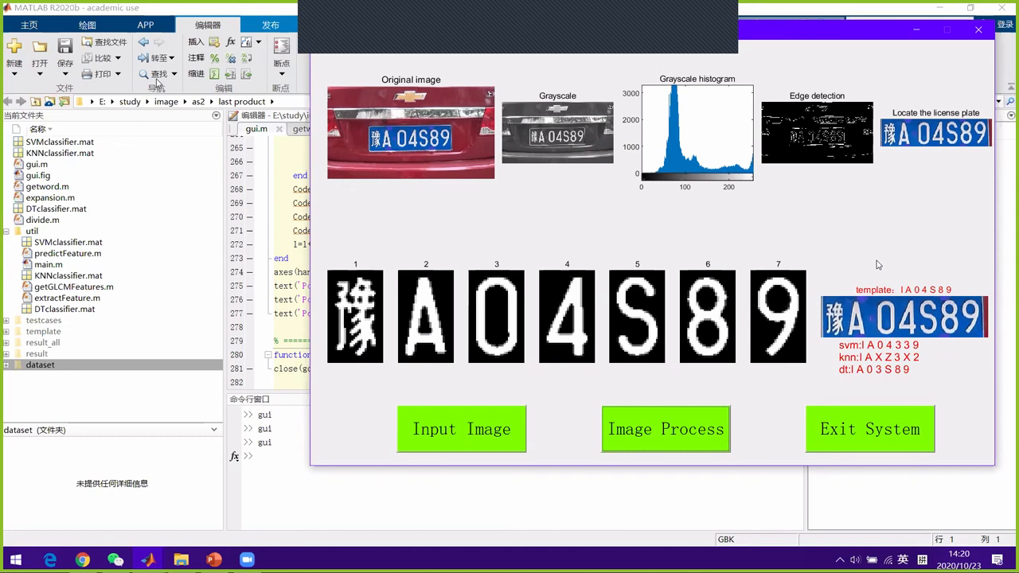
mouse_move(956, 356)
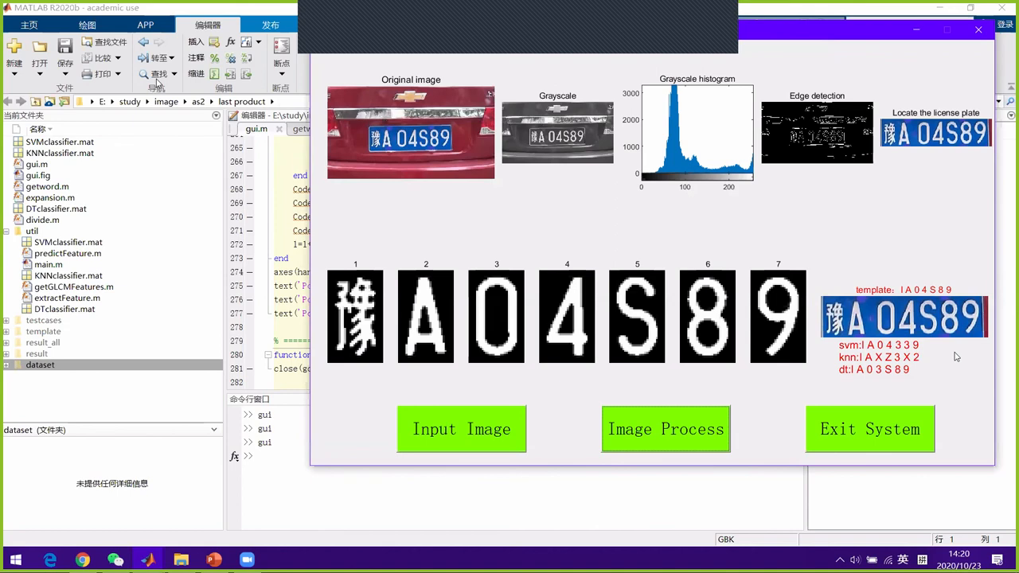